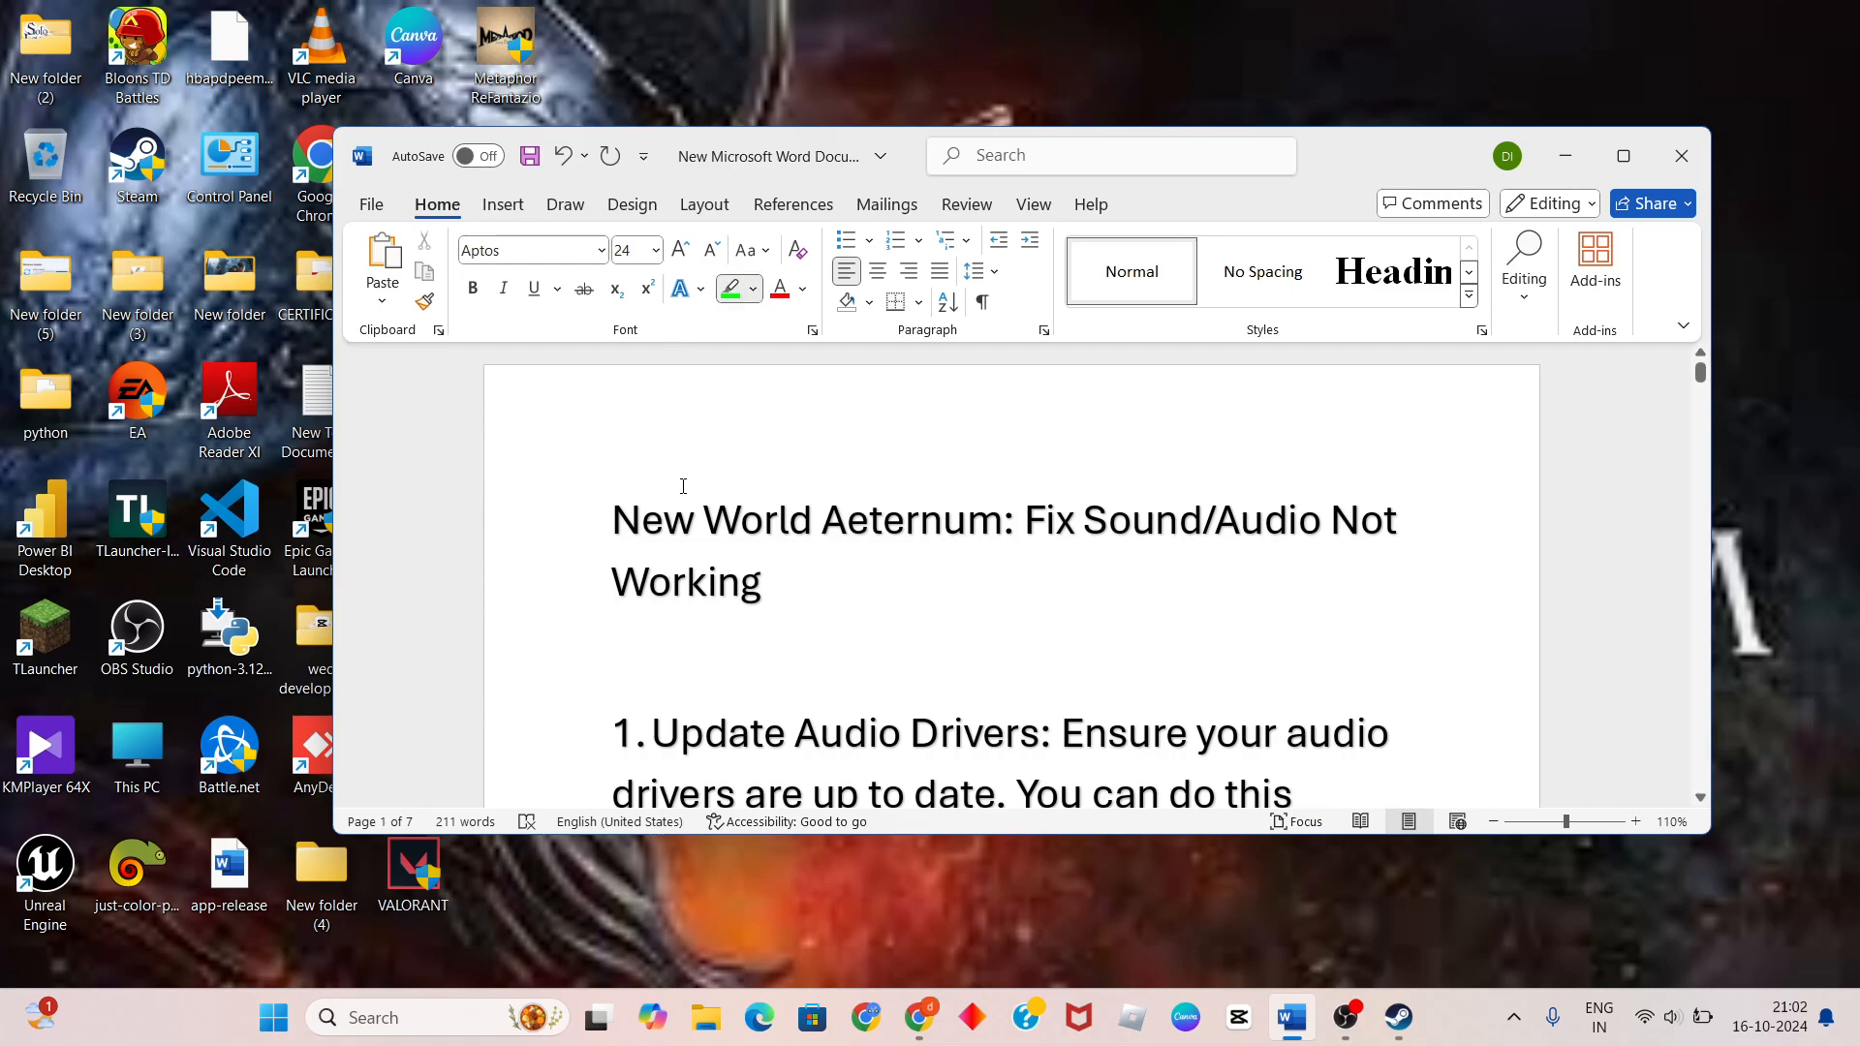
Mark the guide's title and the step 1 audio-driver description with green text highlighting
{"action": "left_click_drag", "start_coordinate": [610, 520], "coordinate": [1323, 519]}
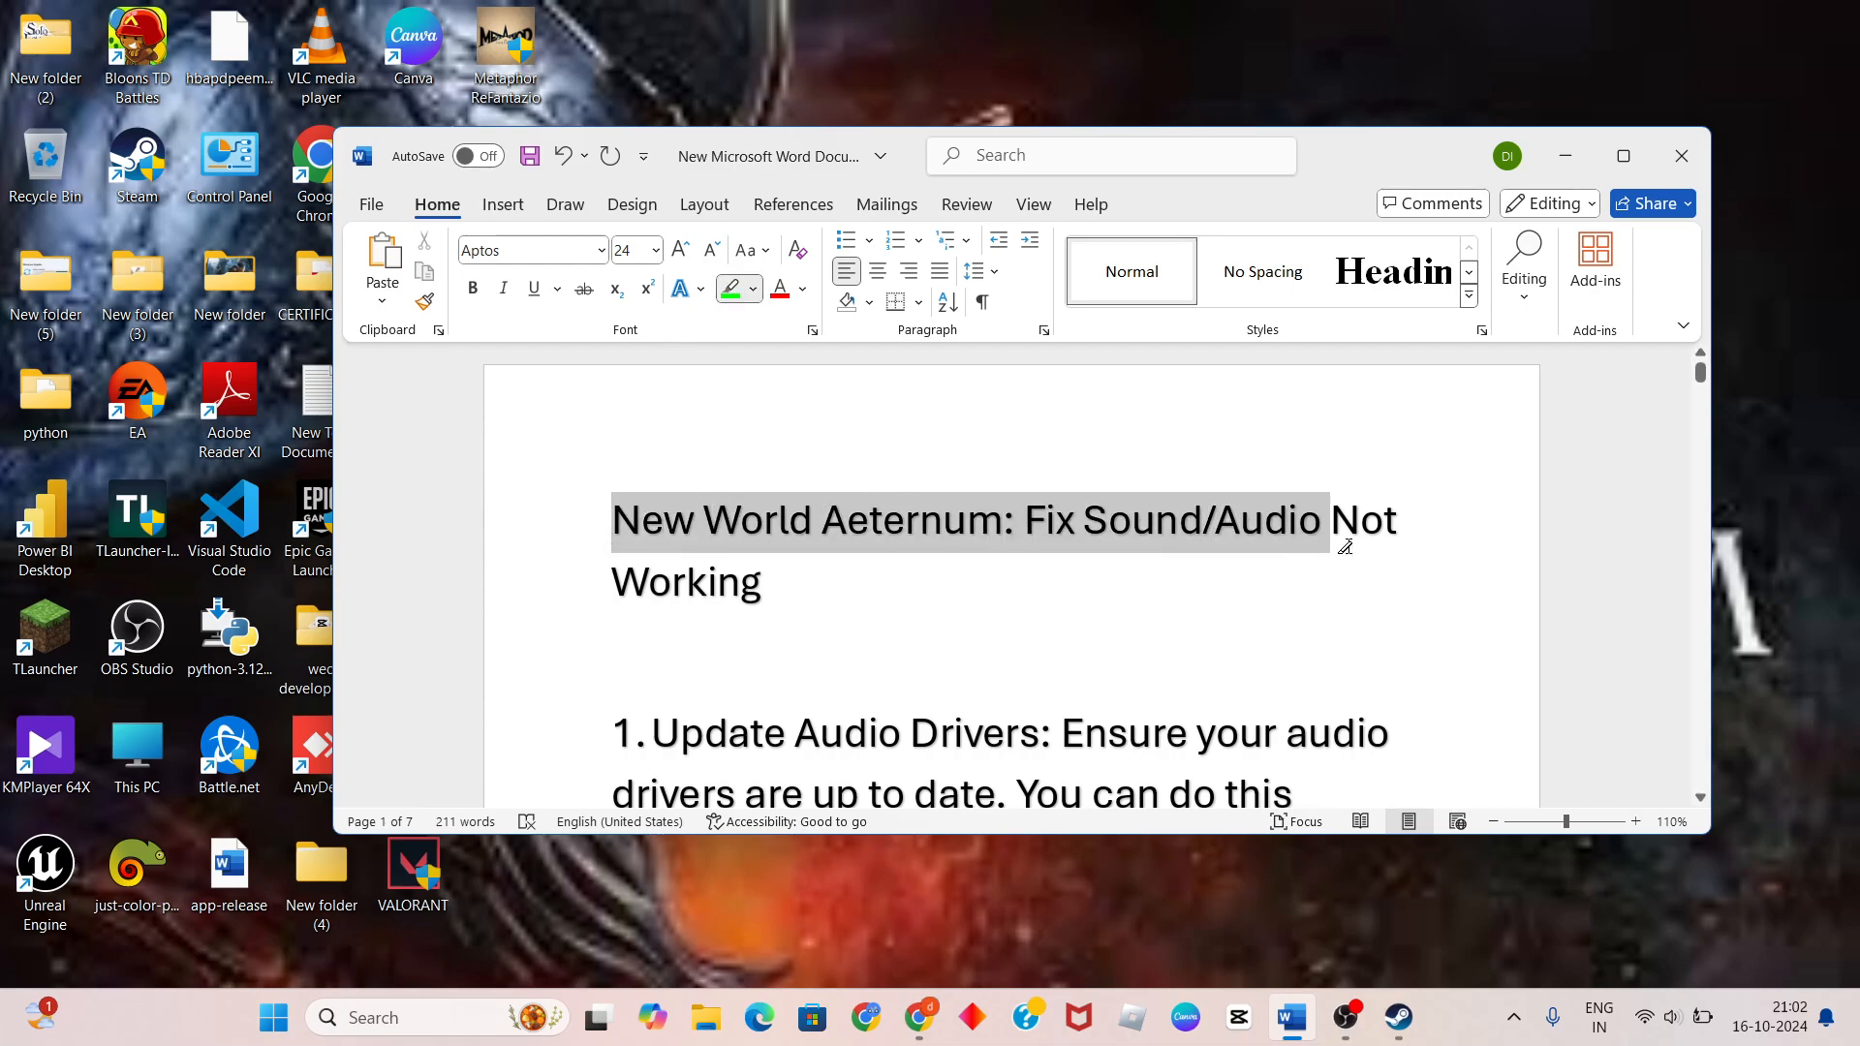
{"action": "left_click", "coordinate": [731, 288]}
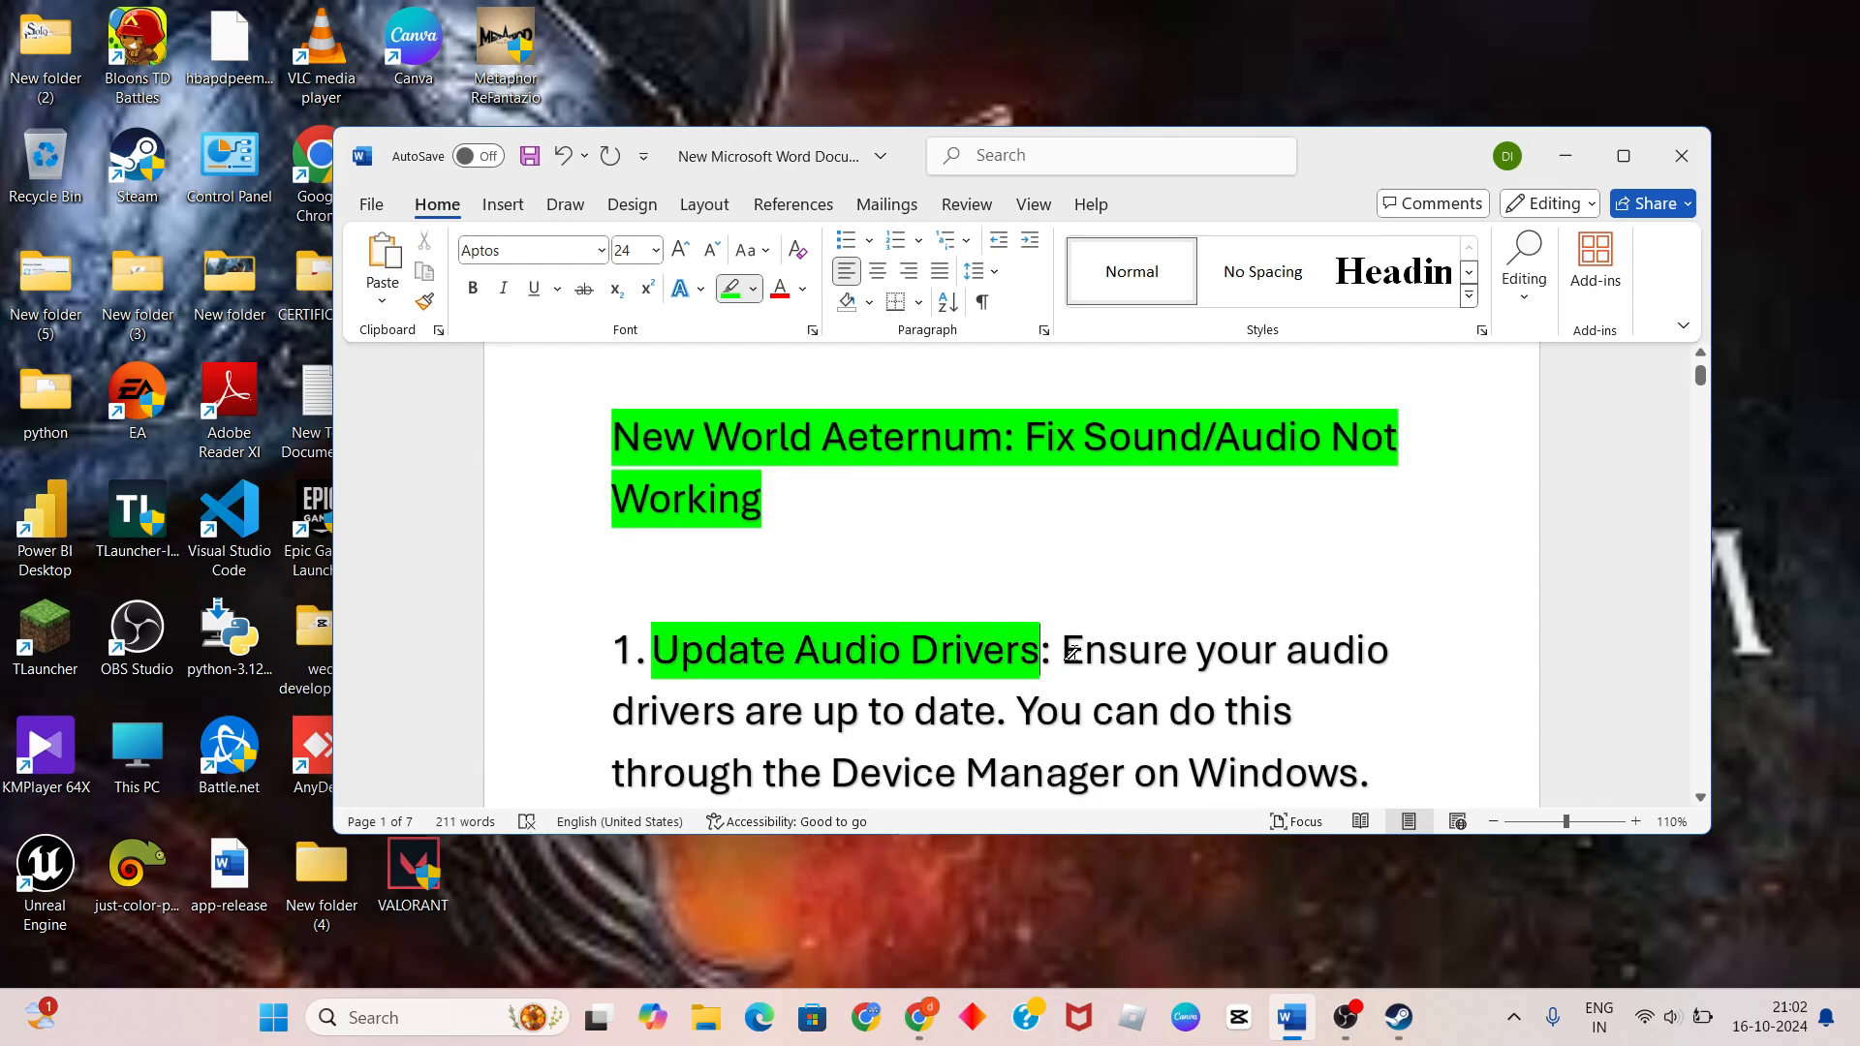
{"action": "left_click_drag", "start_coordinate": [1064, 649], "coordinate": [858, 711]}
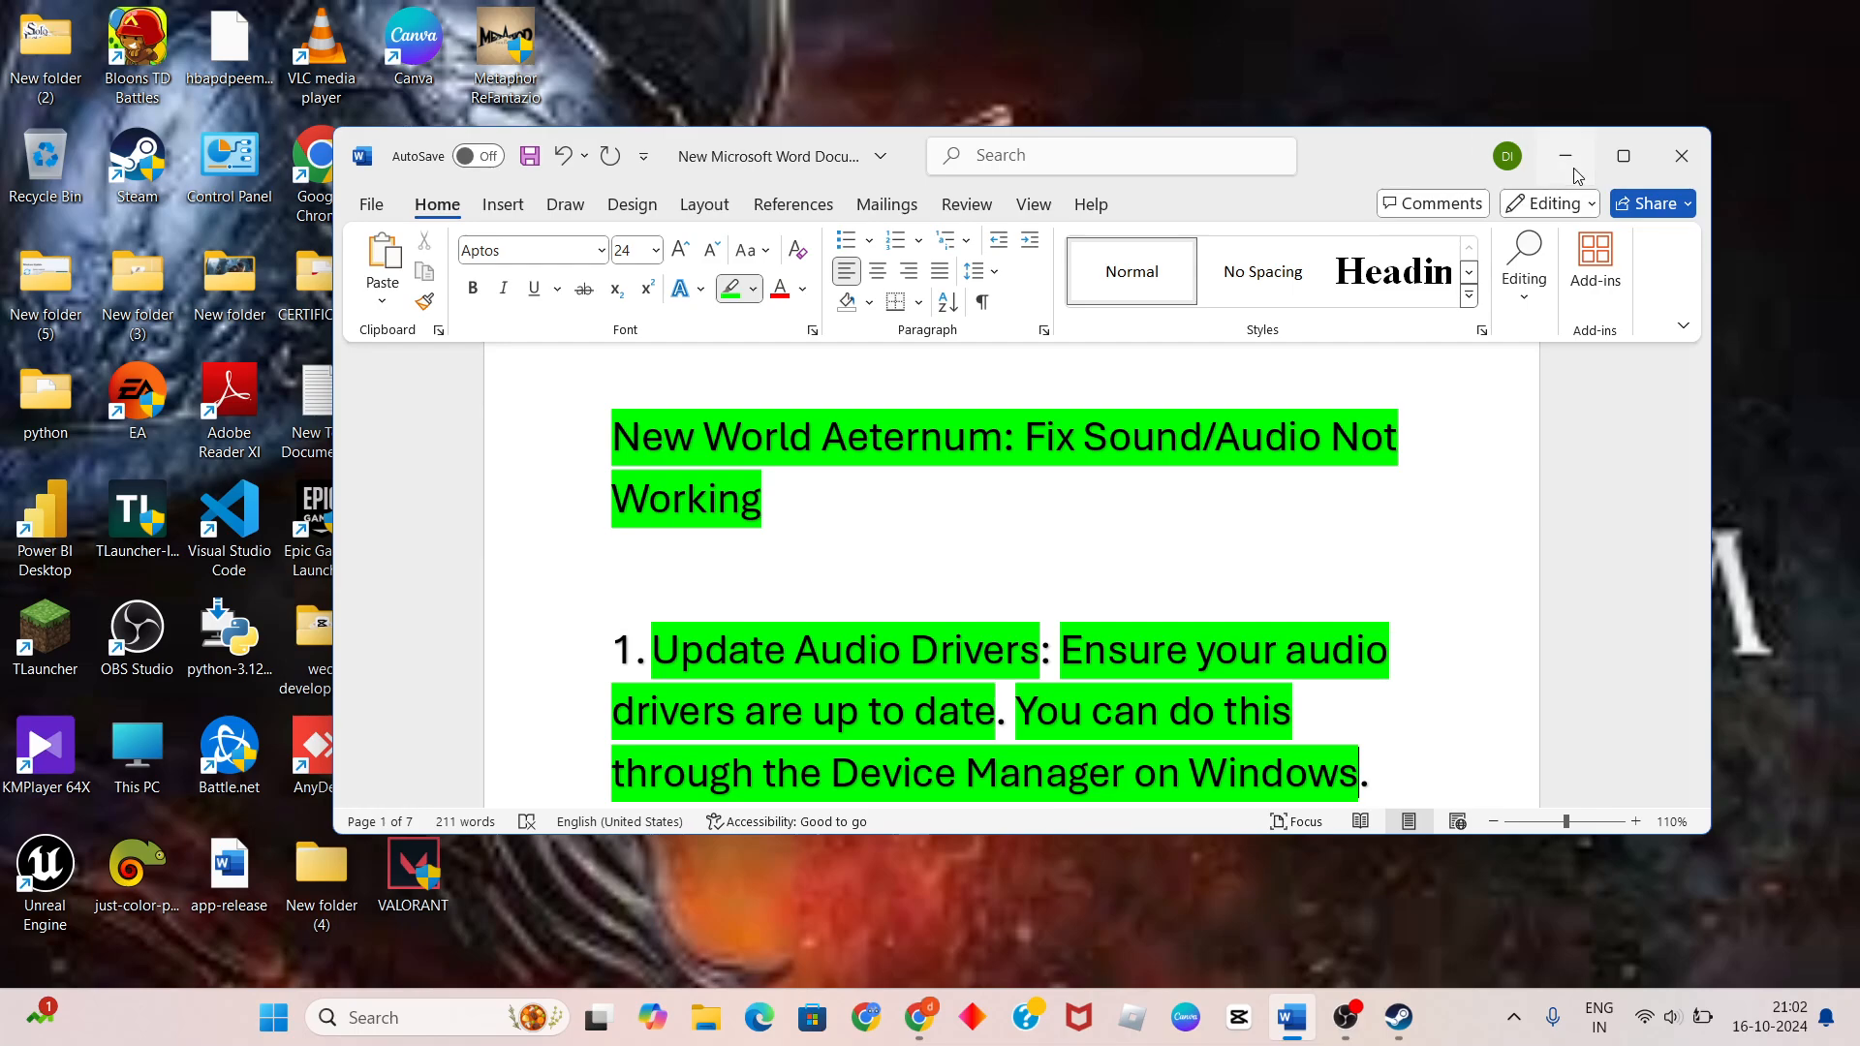
Search automatically for an AMD Audio Device driver update, confirm the best driver is installed, and close Device Manager
{"action": "left_click", "coordinate": [1564, 154]}
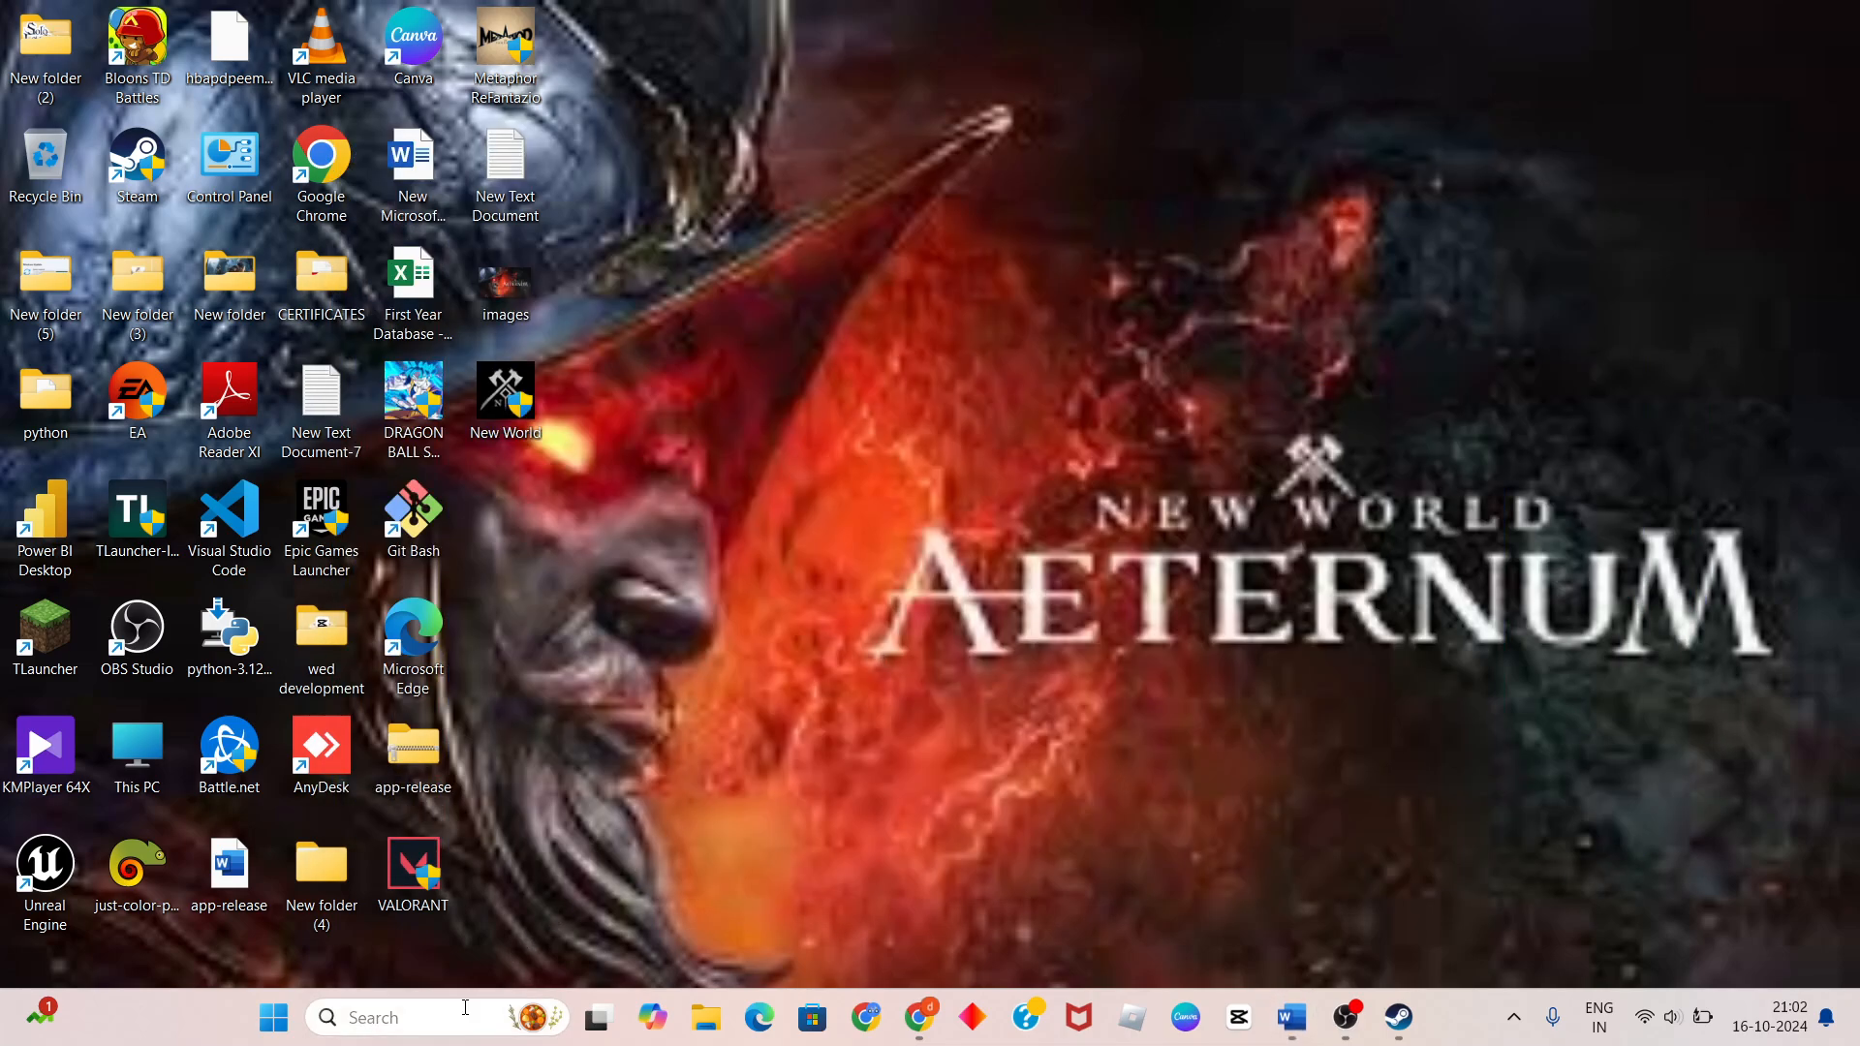
{"action": "type", "text": "dev"}
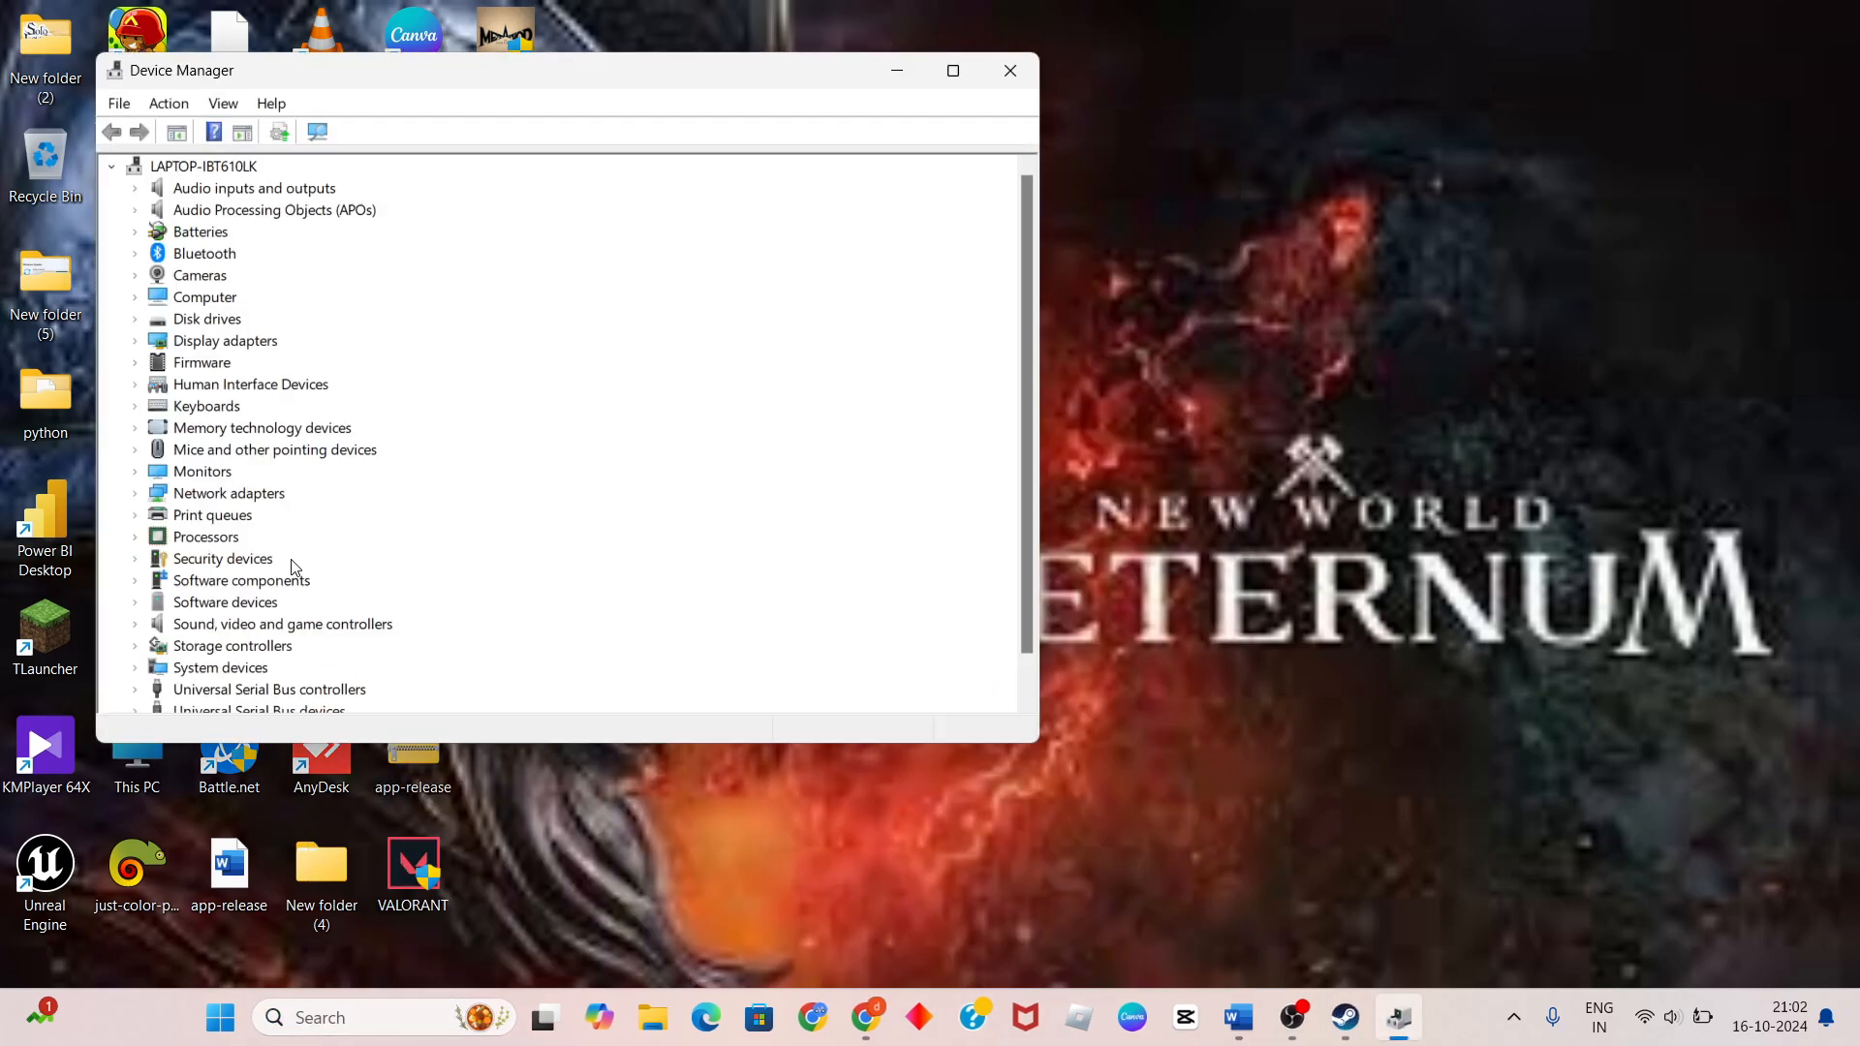
{"action": "mouse_move", "coordinate": [234, 628]}
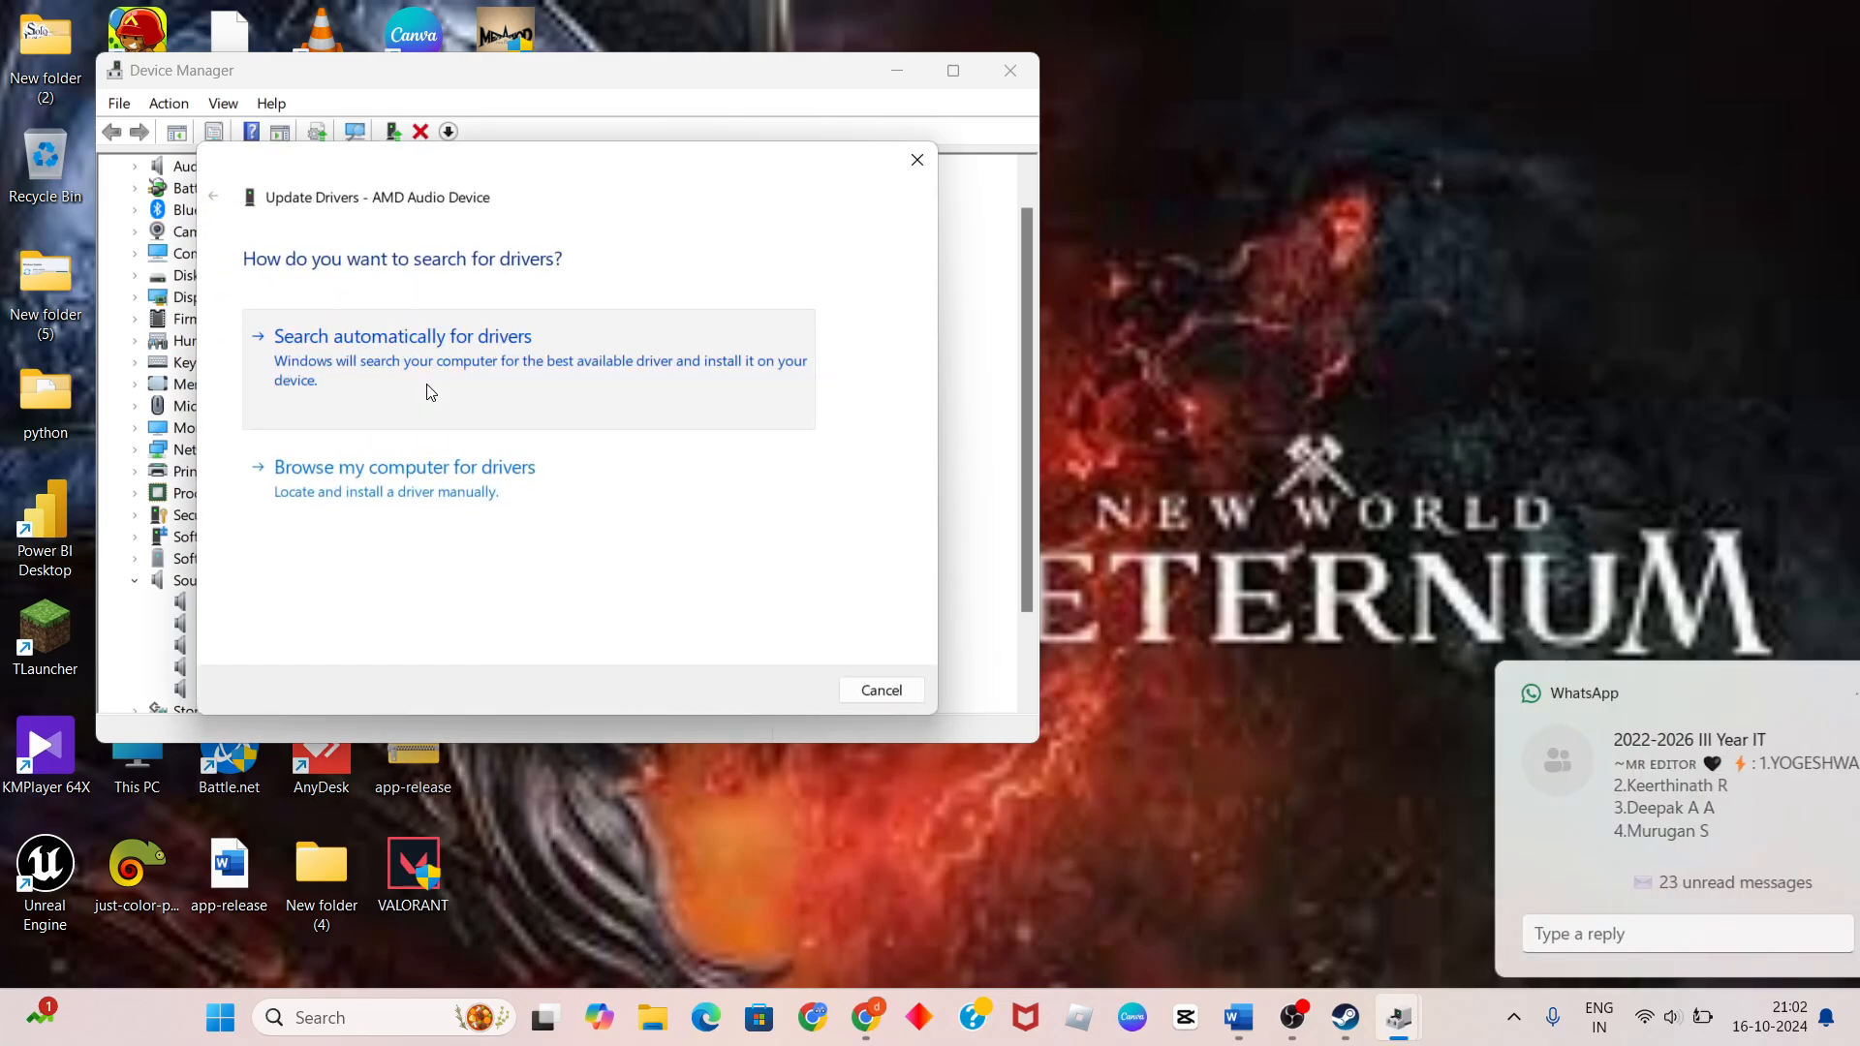
{"action": "left_click", "coordinate": [403, 336]}
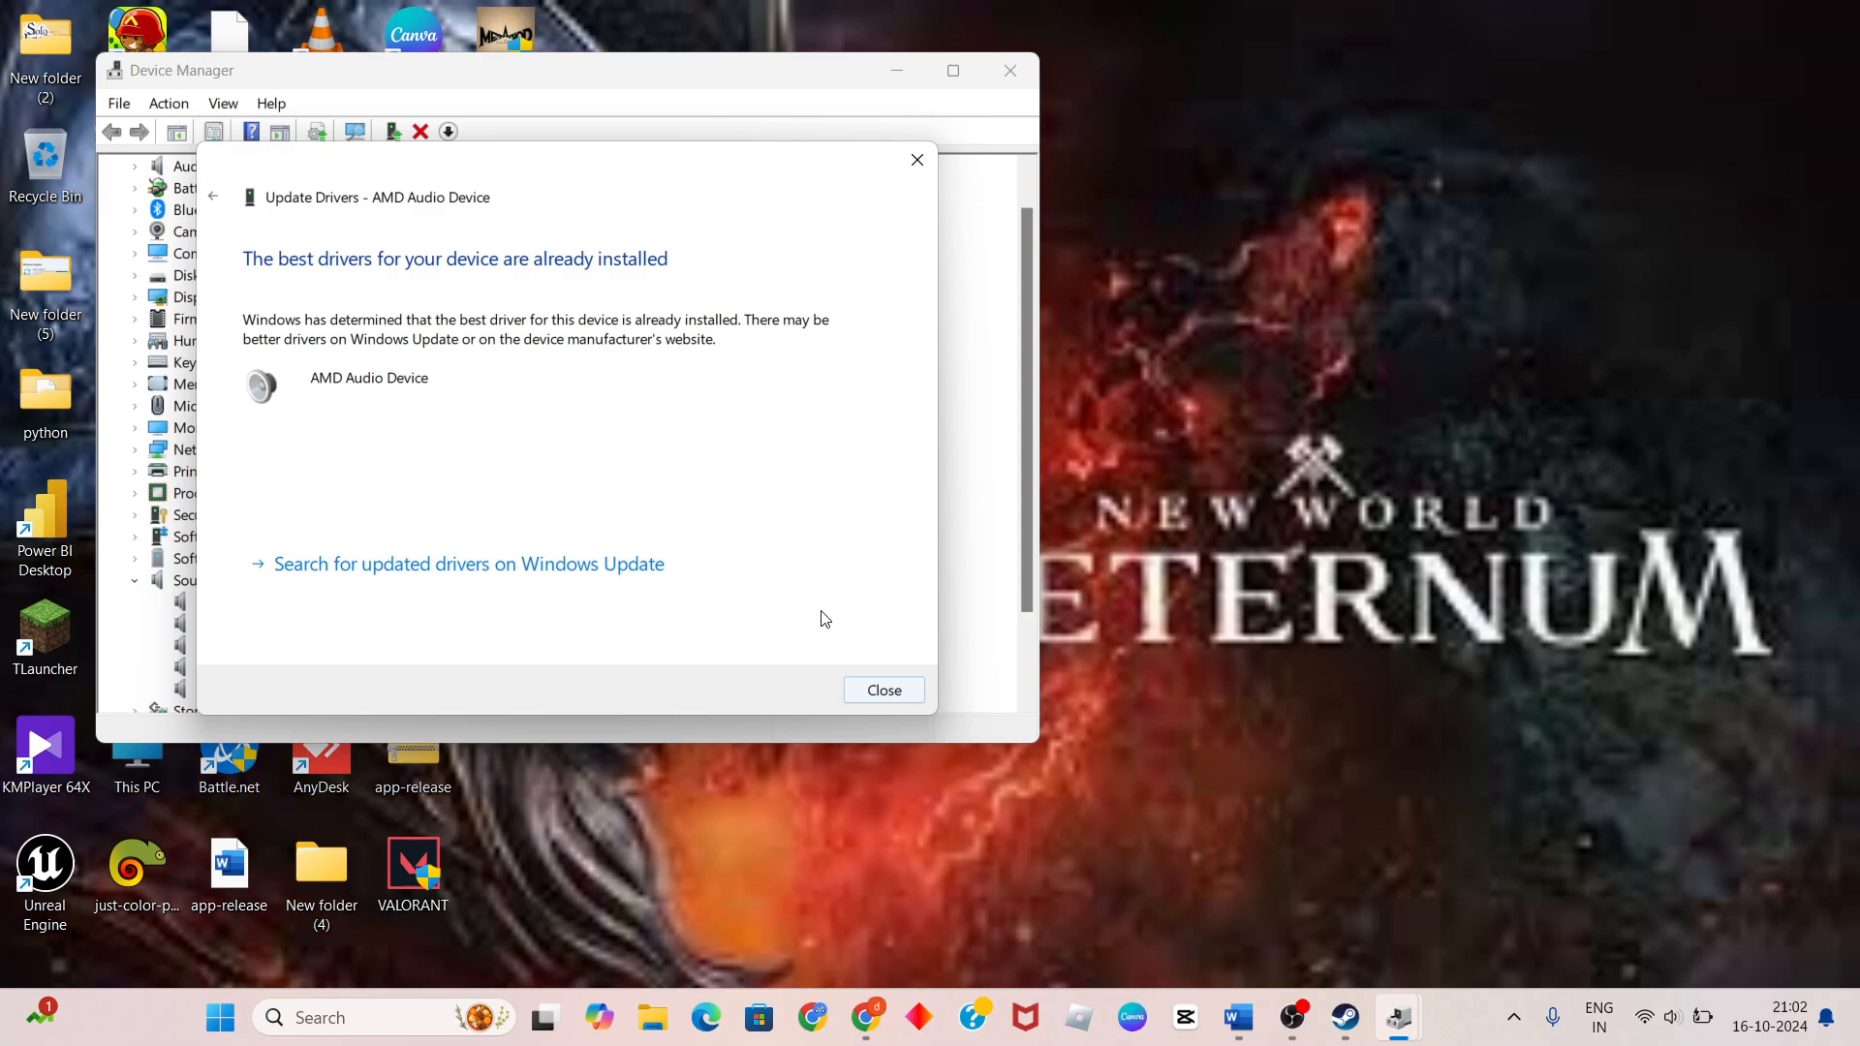
{"action": "mouse_move", "coordinate": [580, 573]}
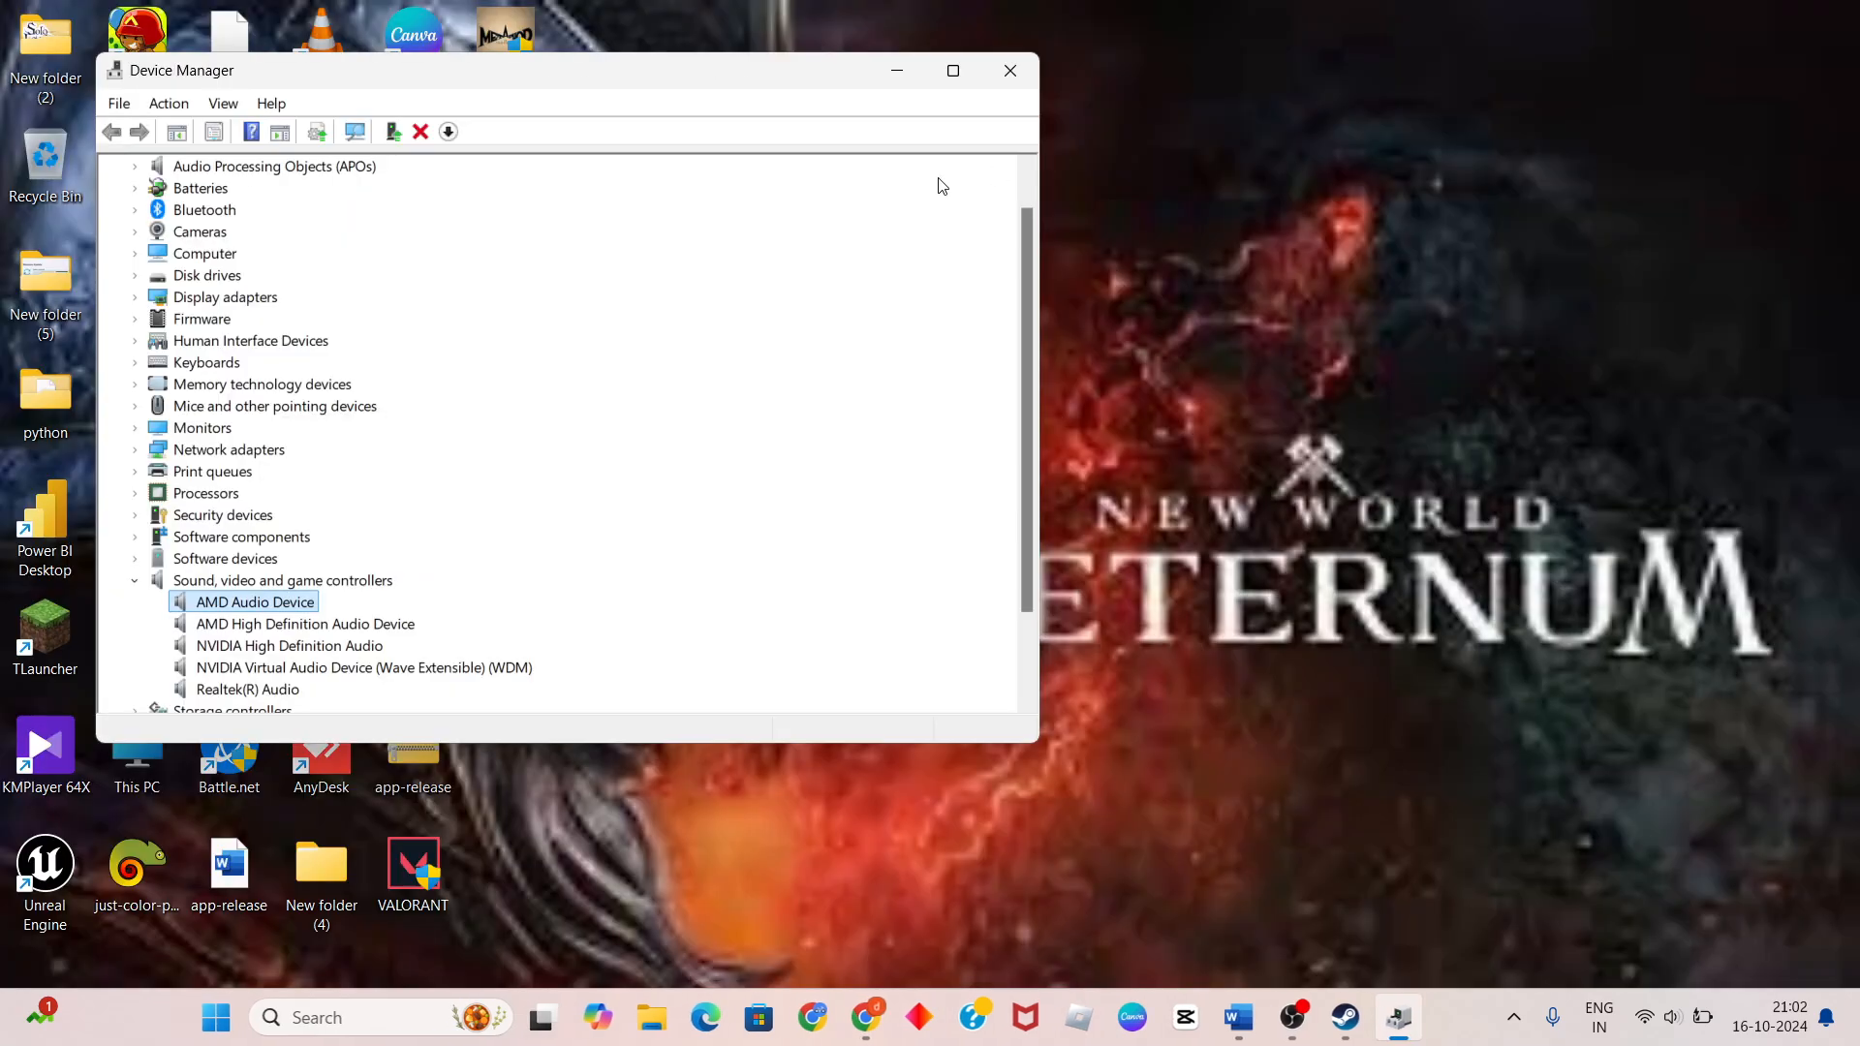
{"action": "left_click", "coordinate": [1009, 70]}
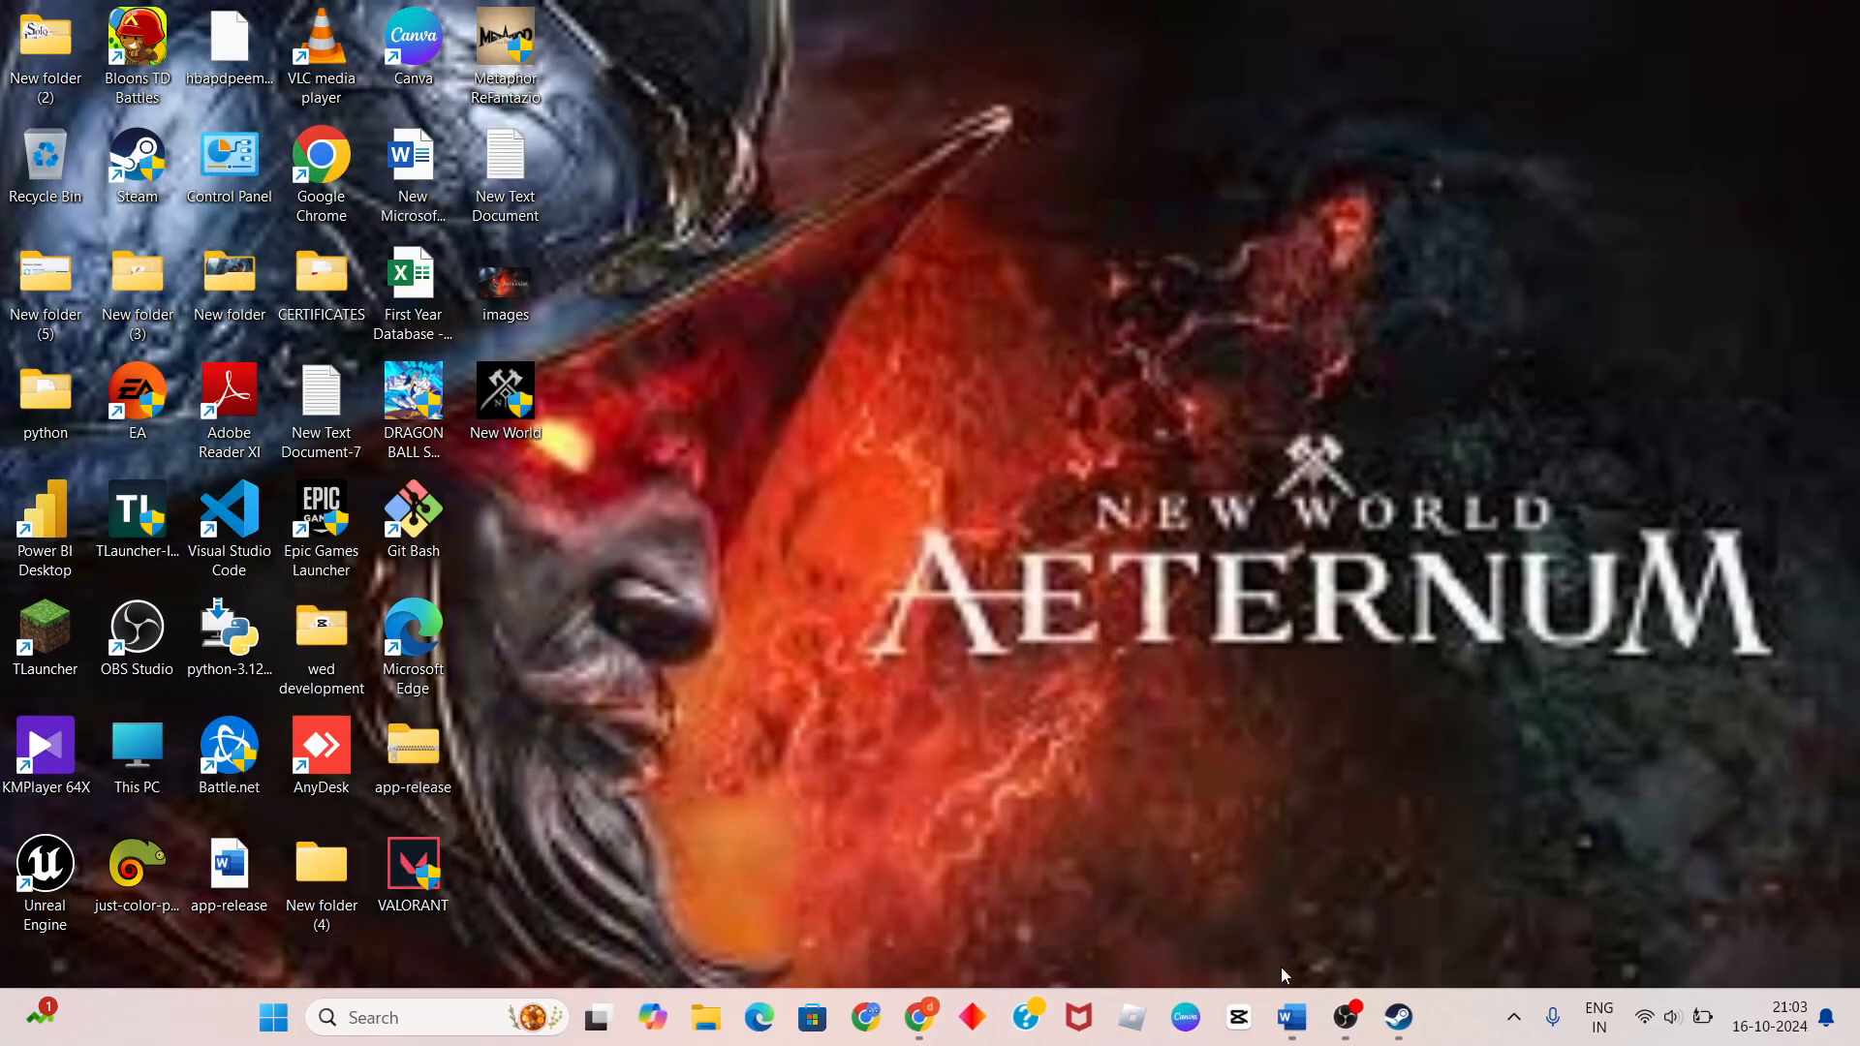
Highlight the step 2 in-game audio settings text and step 3 verify-files text in green
{"action": "left_click", "coordinate": [1290, 1017]}
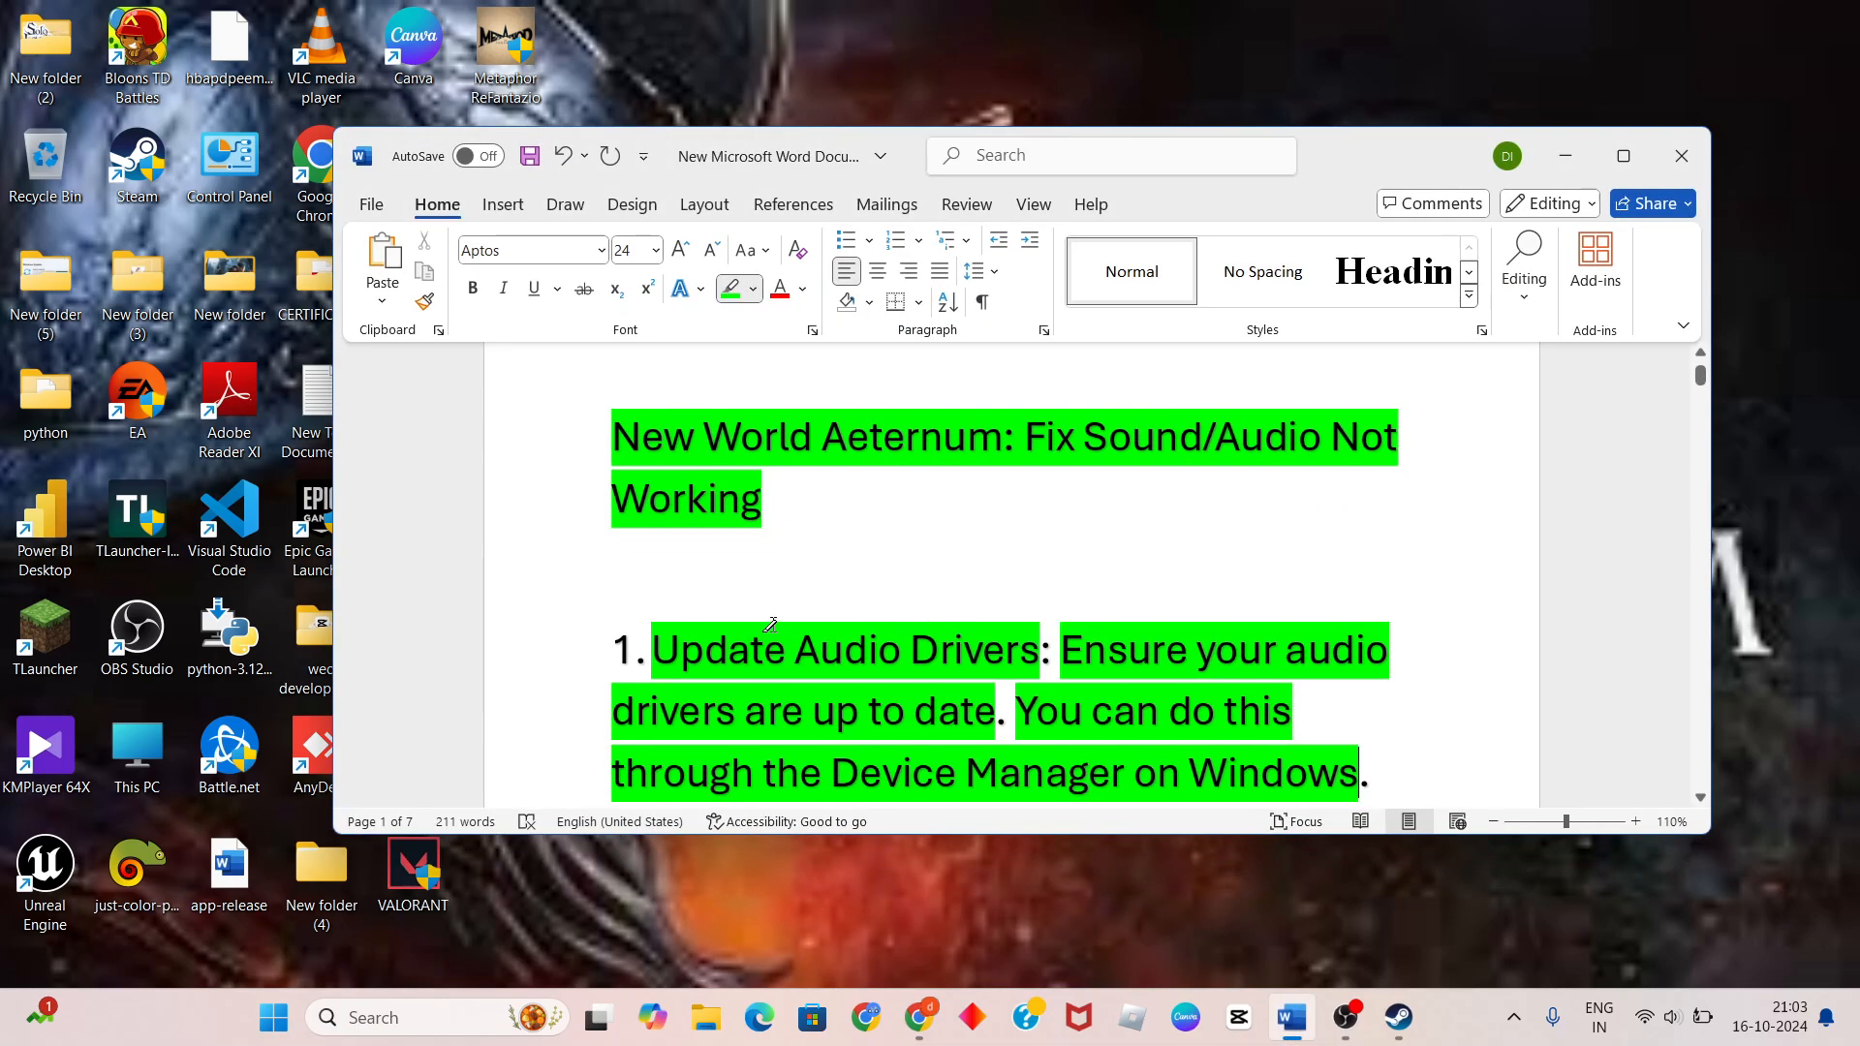
{"action": "scroll", "scroll_direction": "down", "scroll_amount": 3}
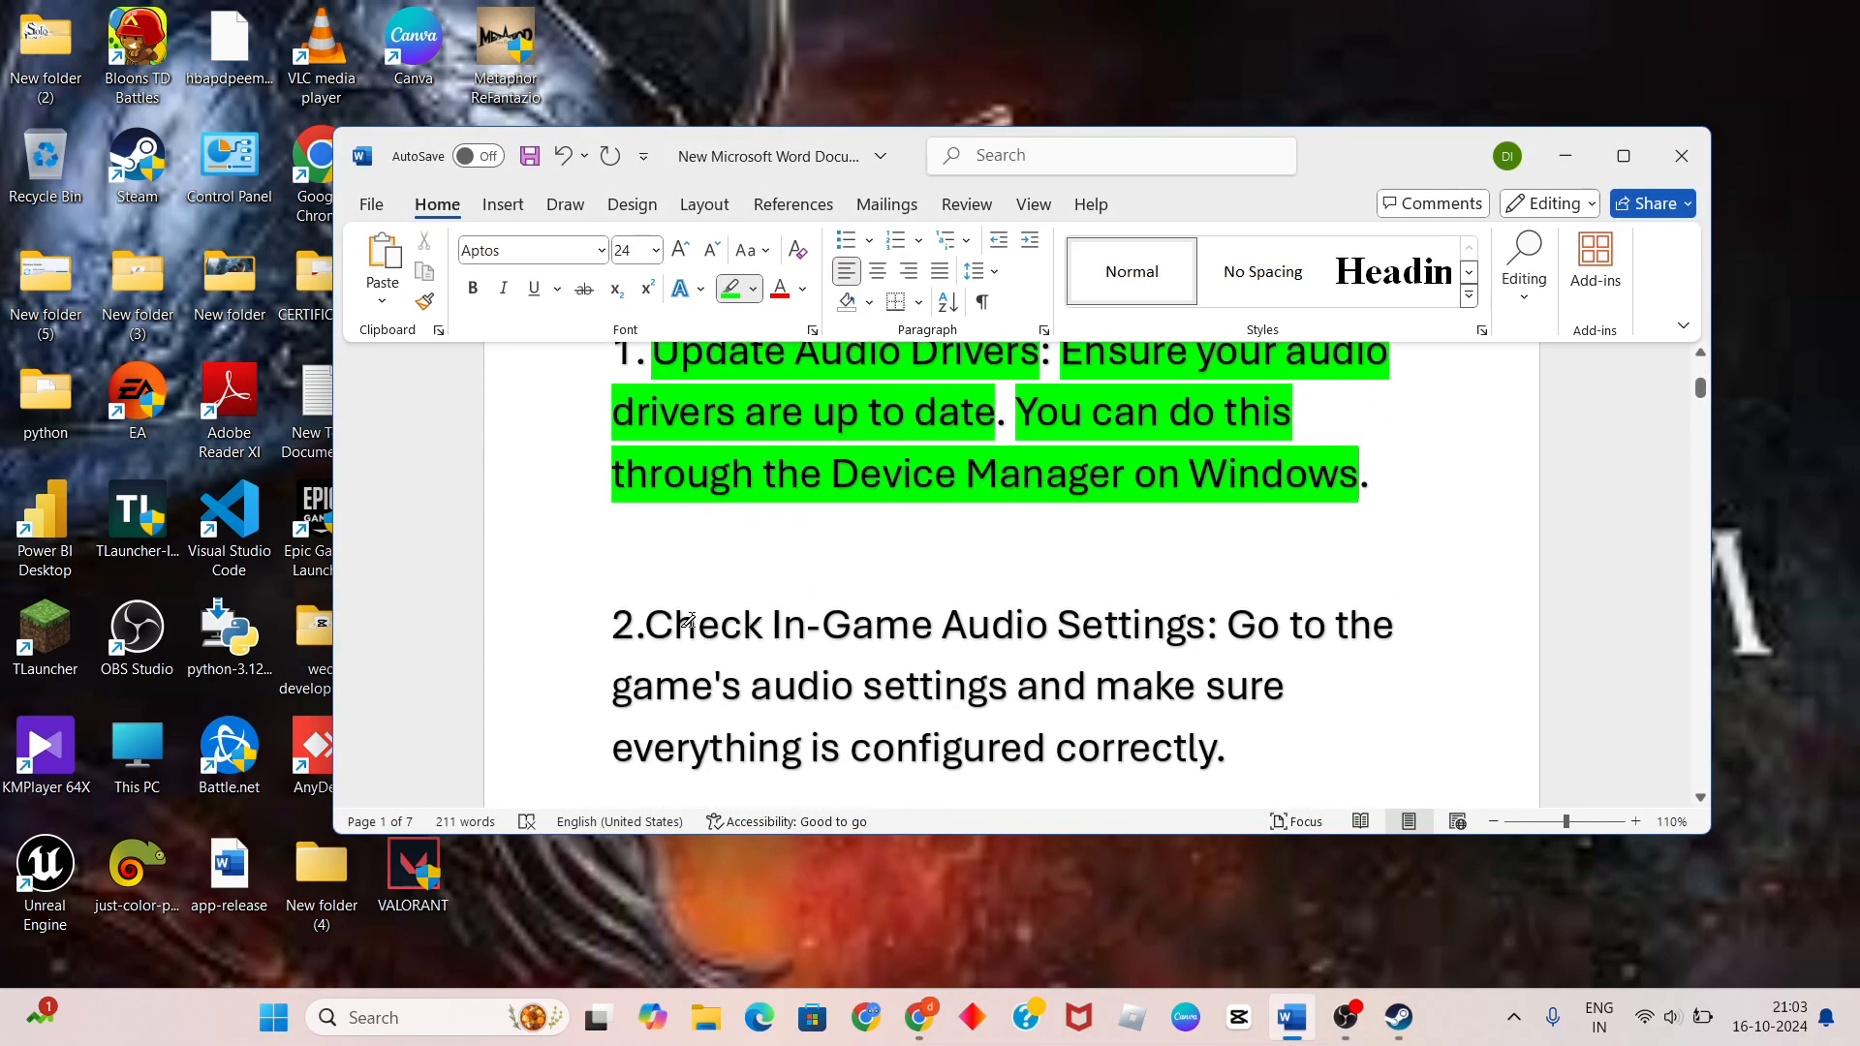
{"action": "left_click_drag", "start_coordinate": [656, 624], "coordinate": [1197, 624]}
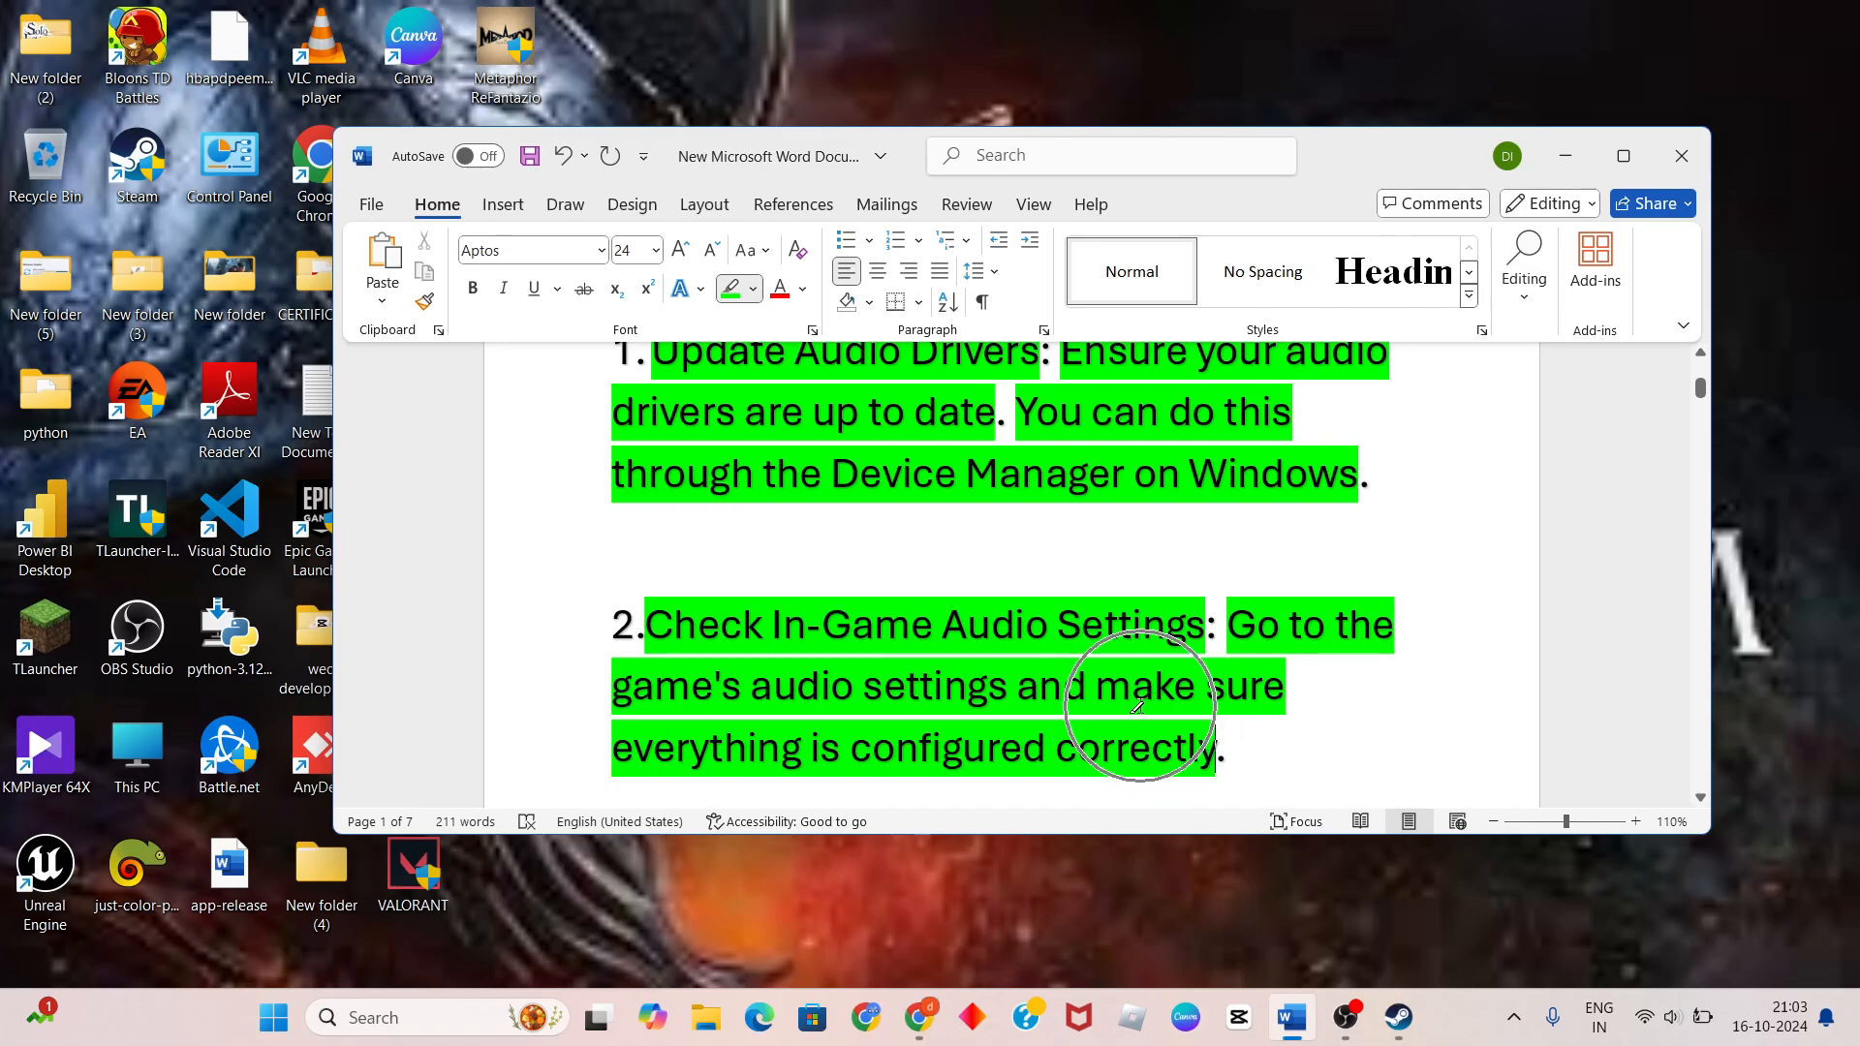
{"action": "scroll", "scroll_direction": "down", "scroll_amount": 3}
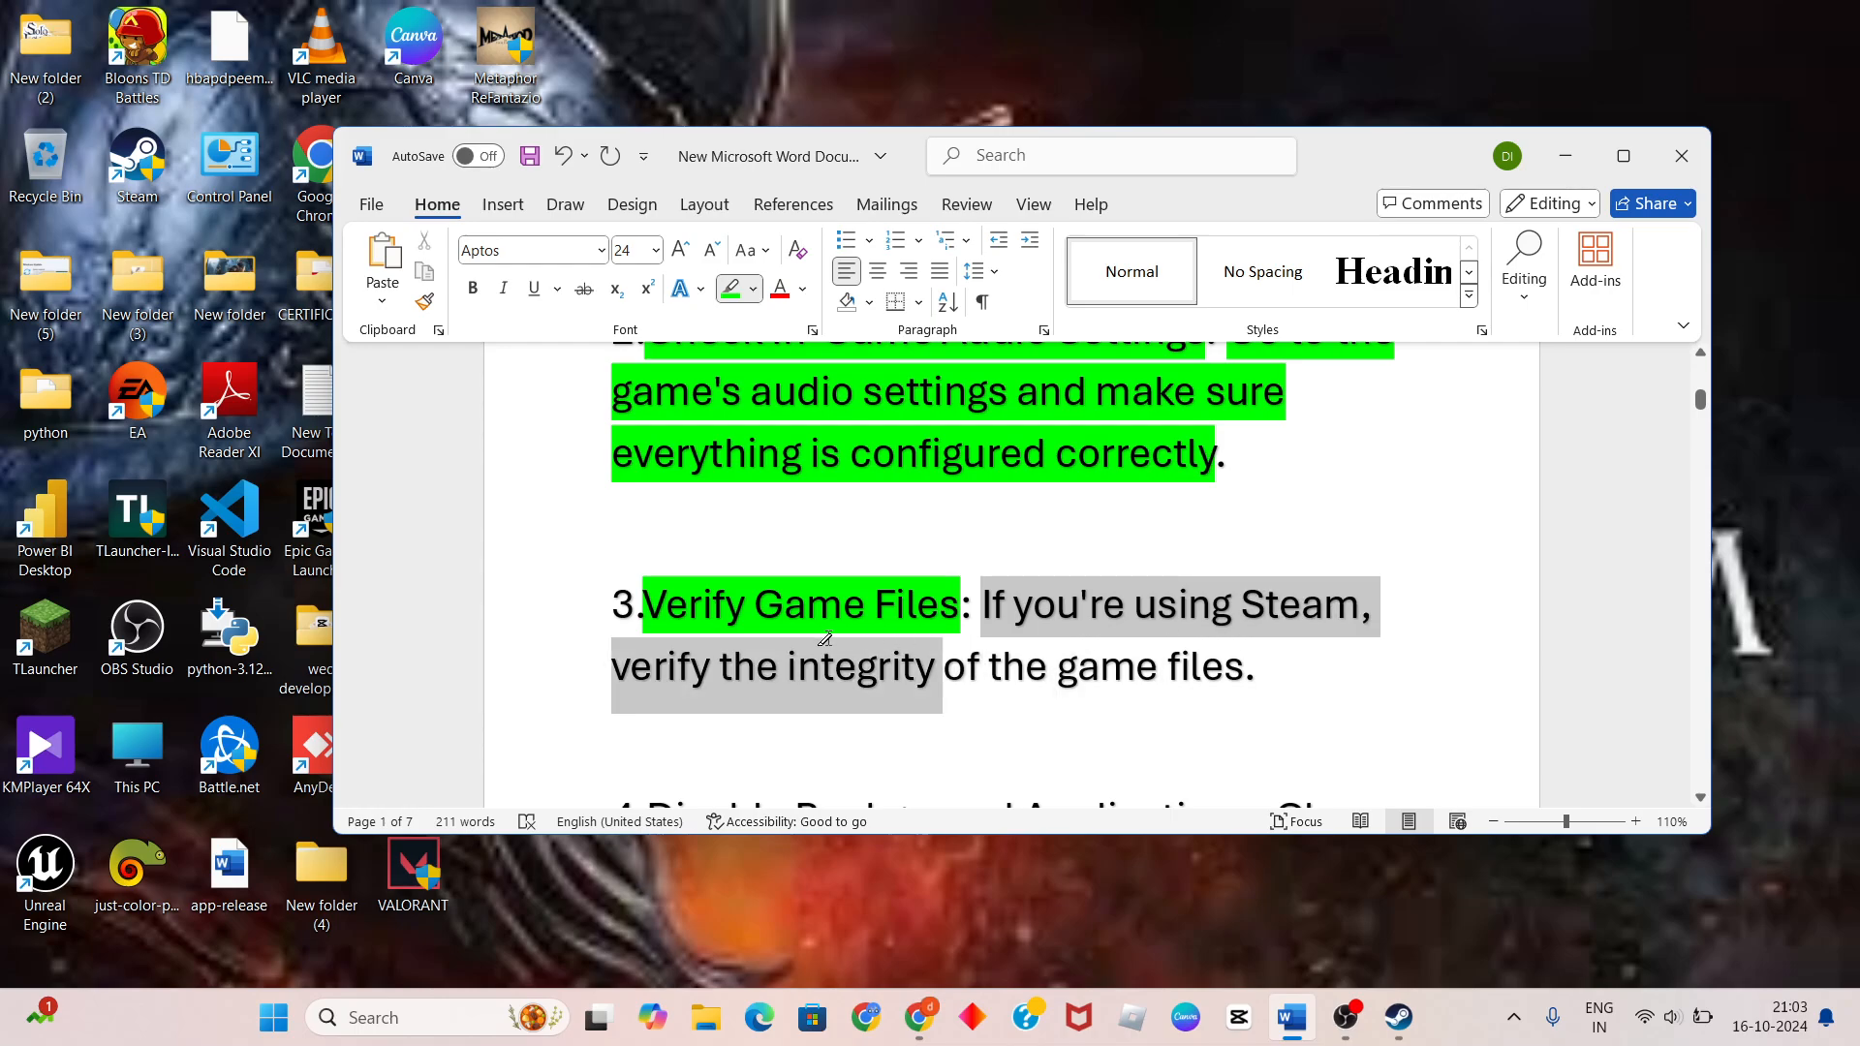
{"action": "left_click", "coordinate": [973, 635]}
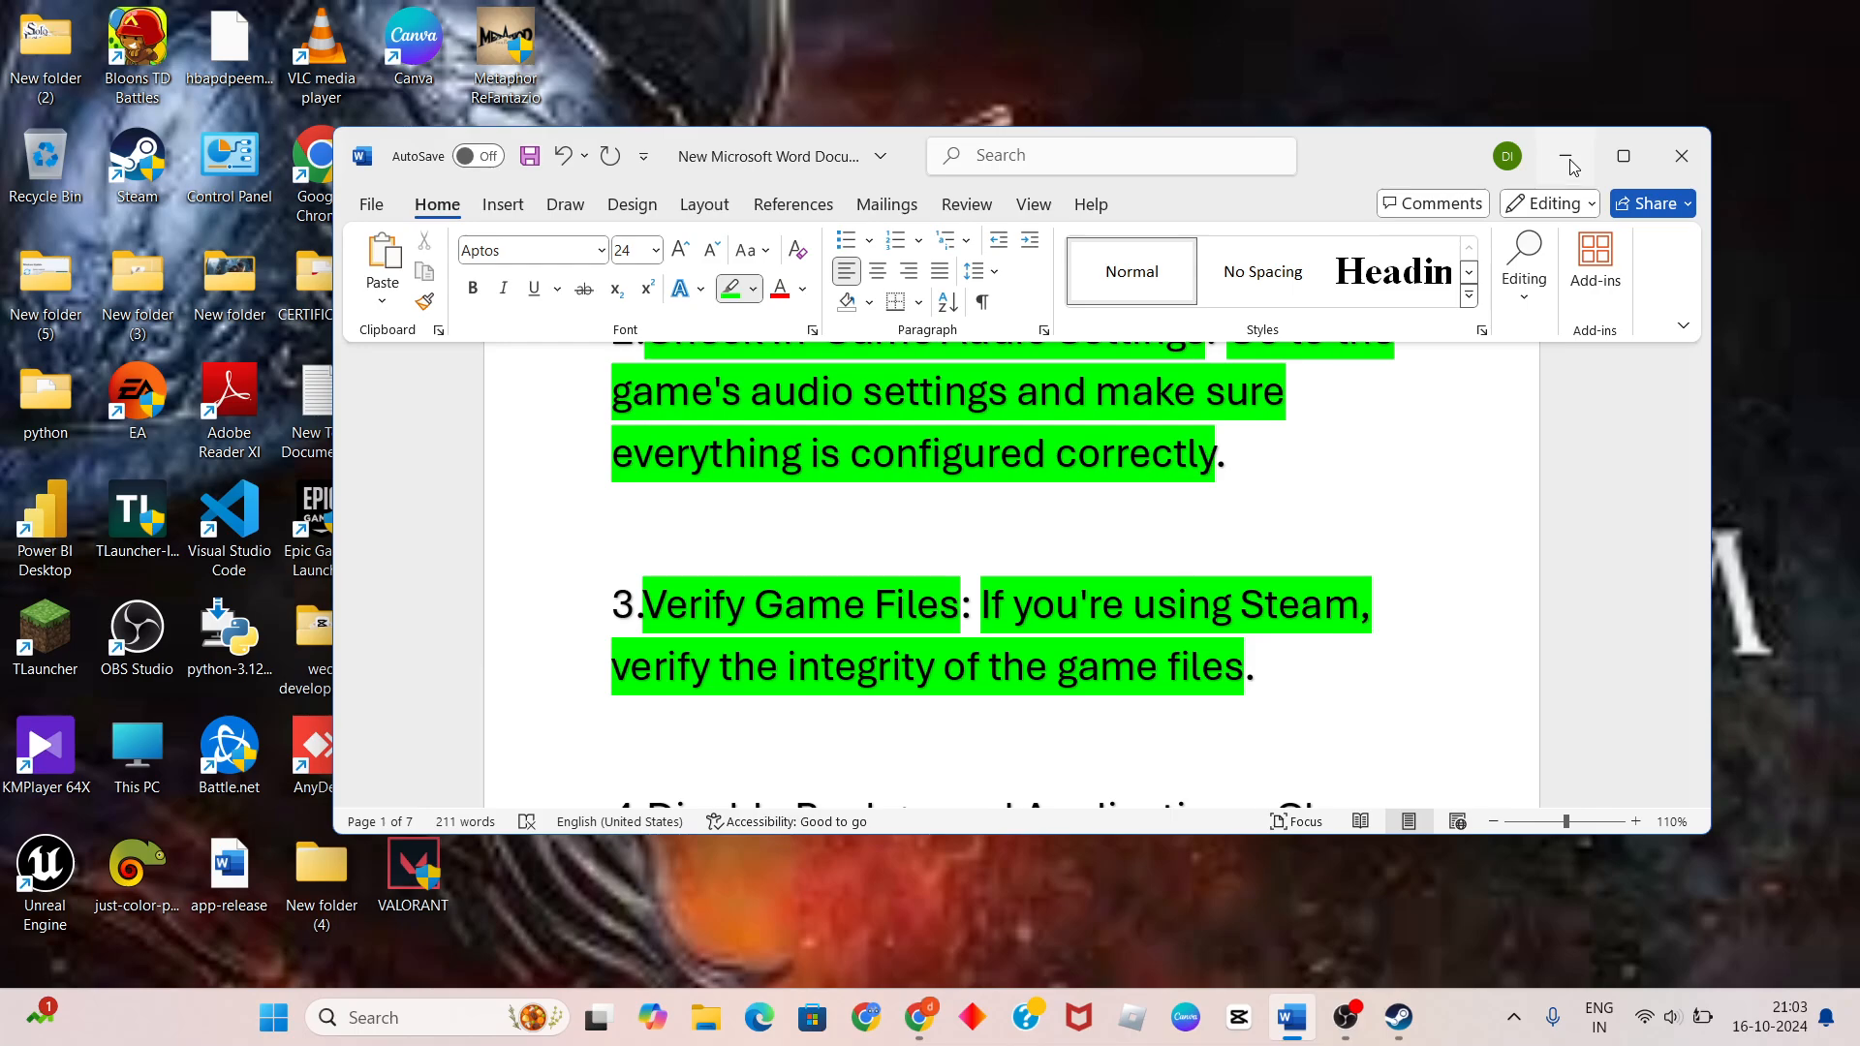
Verify Bloons TD Battles' 1068 game files from its Properties in Steam, then close Steam
{"action": "left_click", "coordinate": [1397, 1017]}
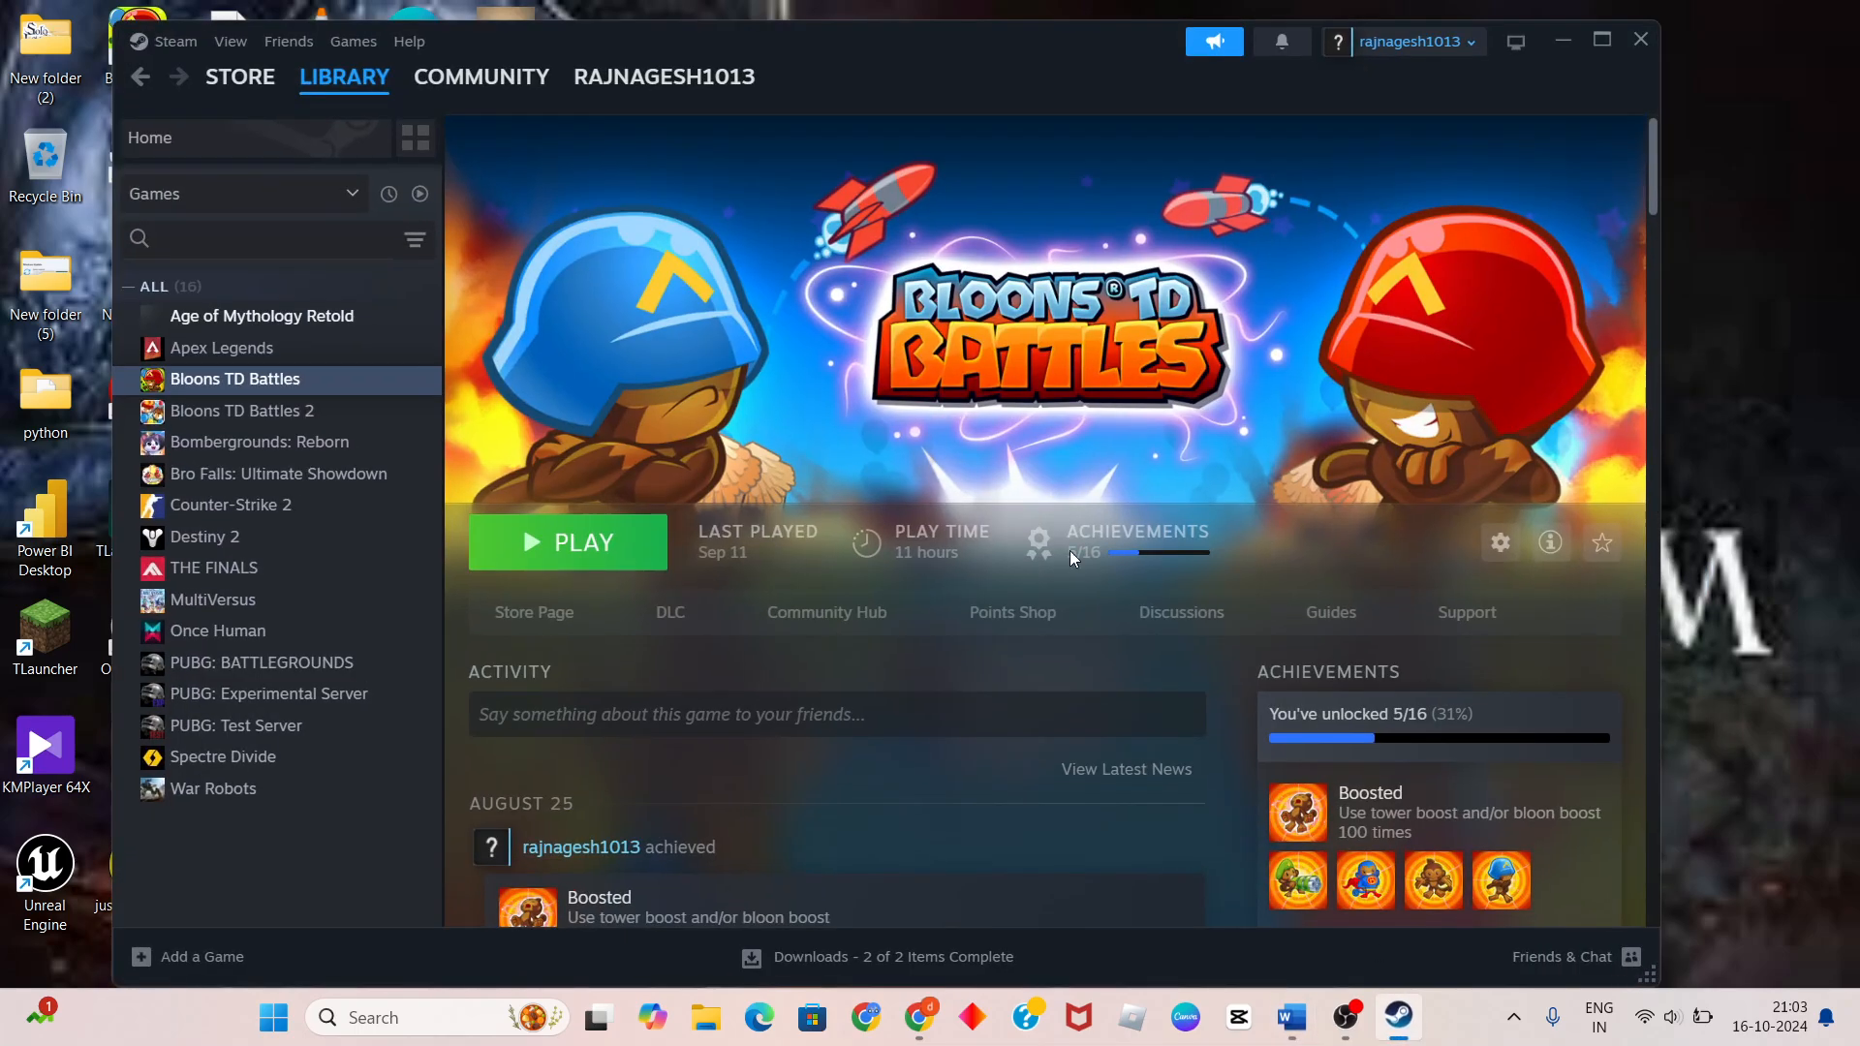
{"action": "right_click", "coordinate": [234, 378]}
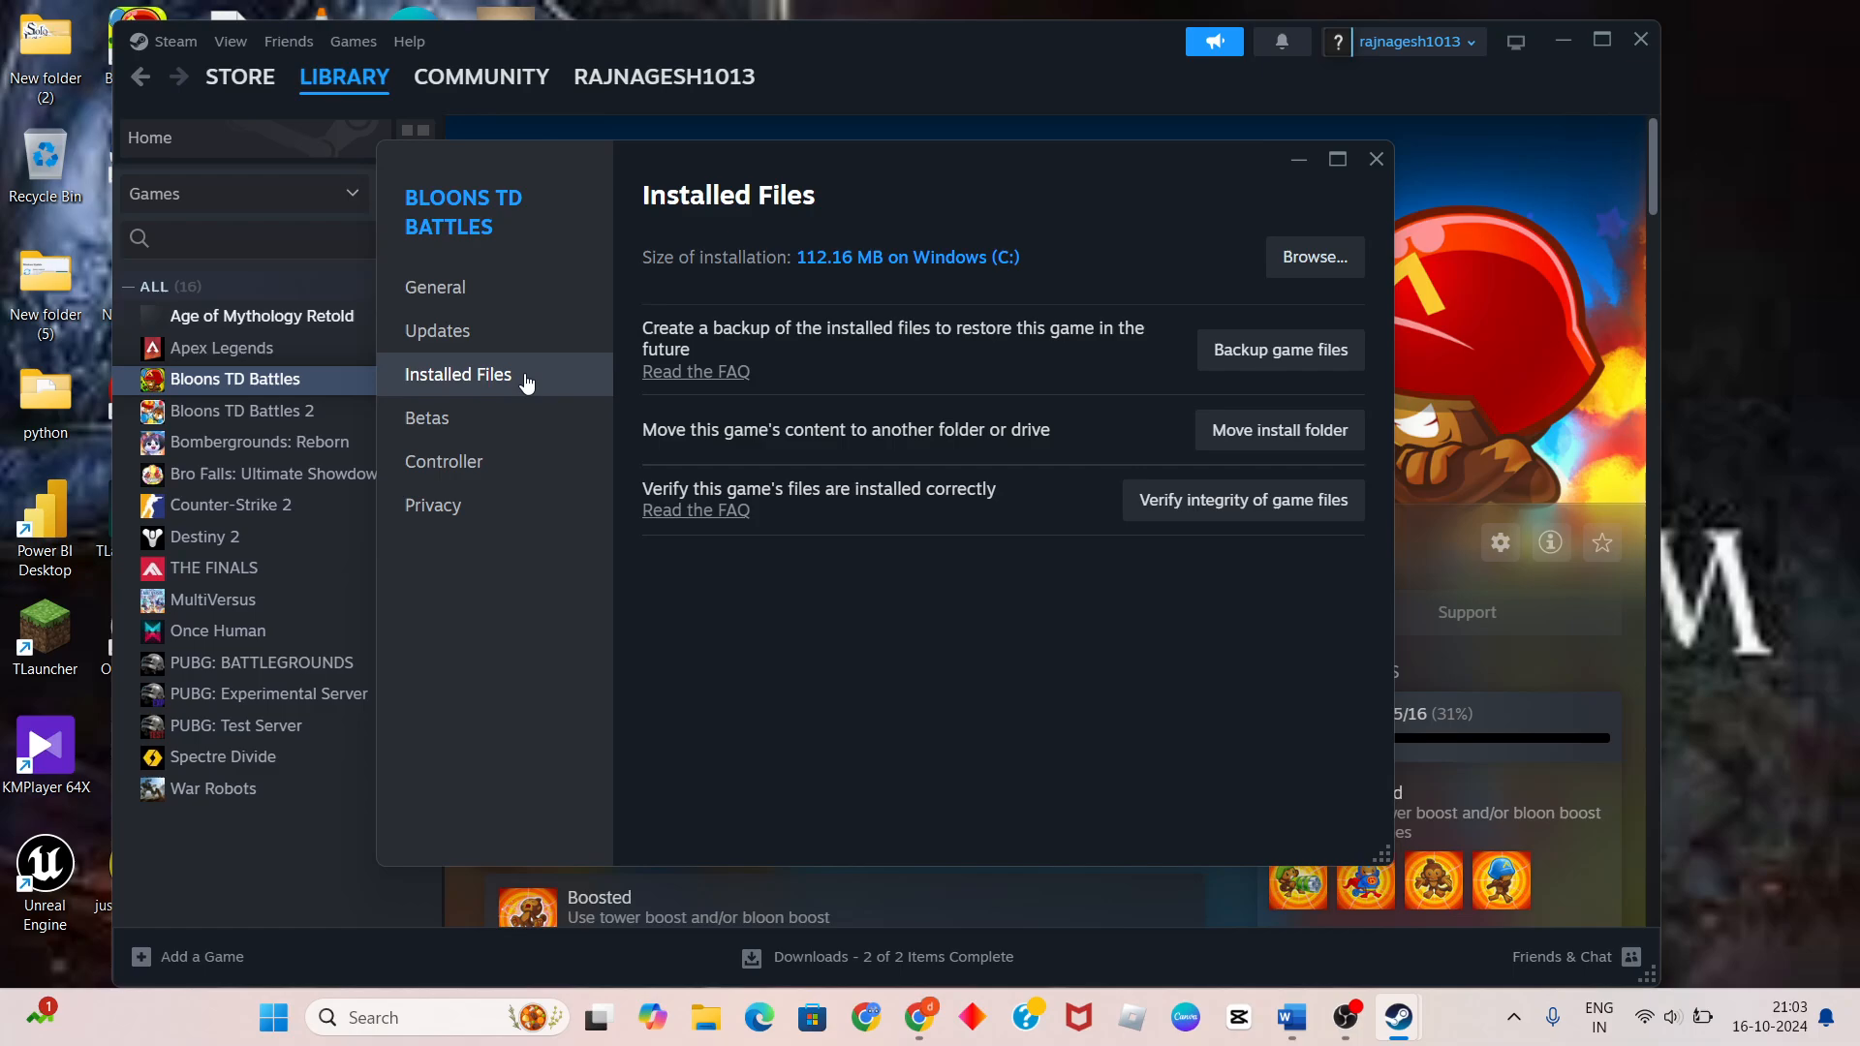
{"action": "mouse_move", "coordinate": [879, 500]}
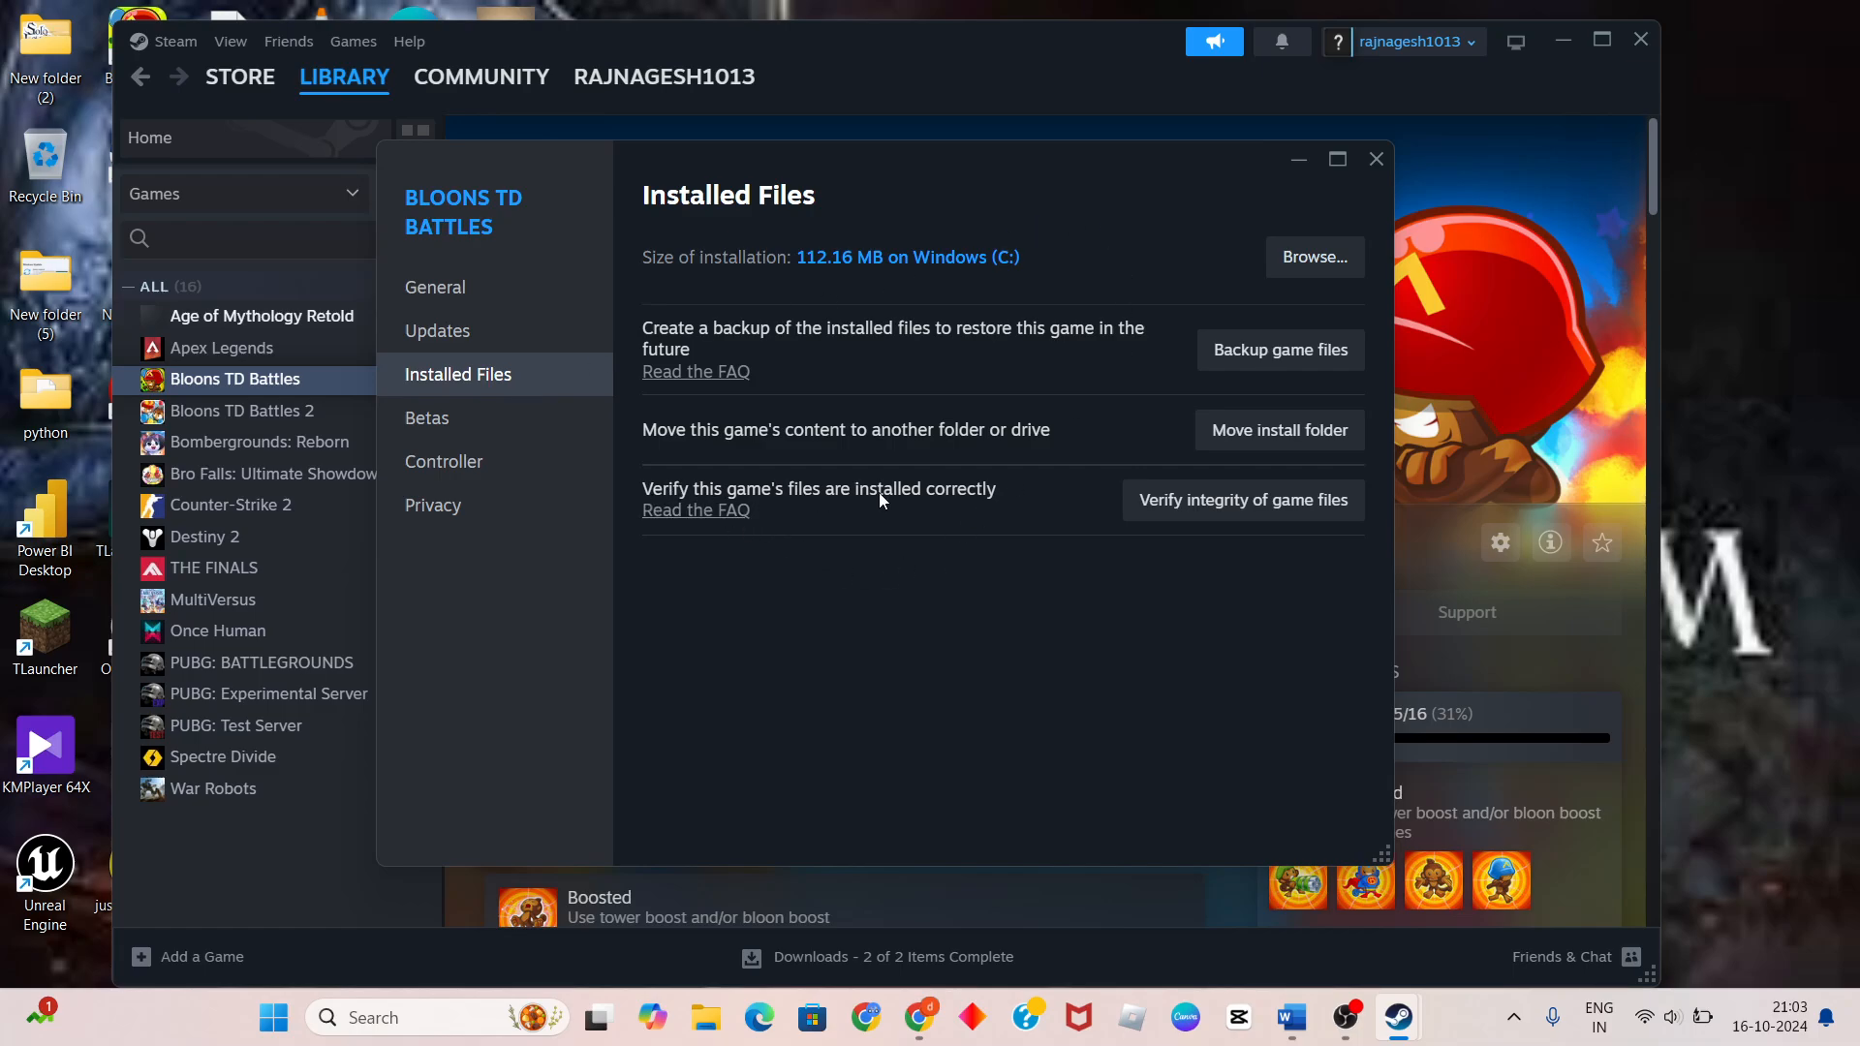
{"action": "left_click", "coordinate": [1242, 499]}
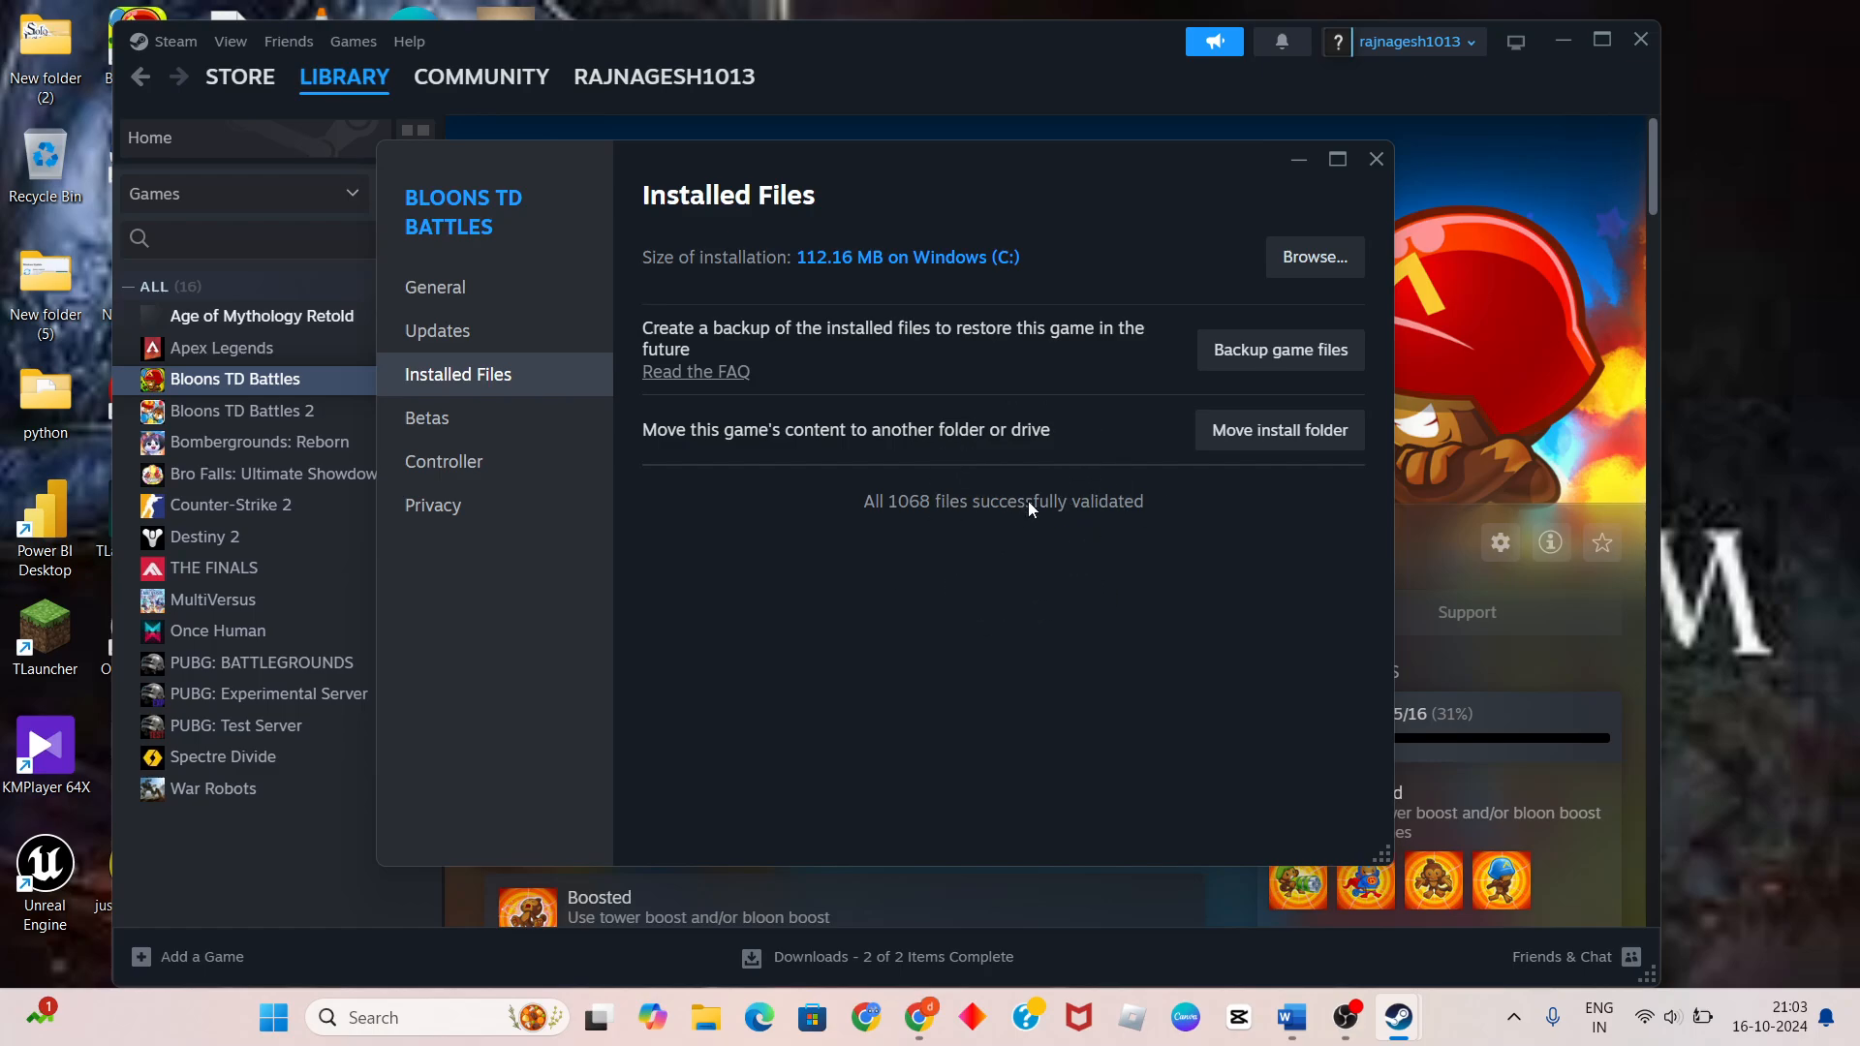
{"action": "left_click", "coordinate": [1375, 159]}
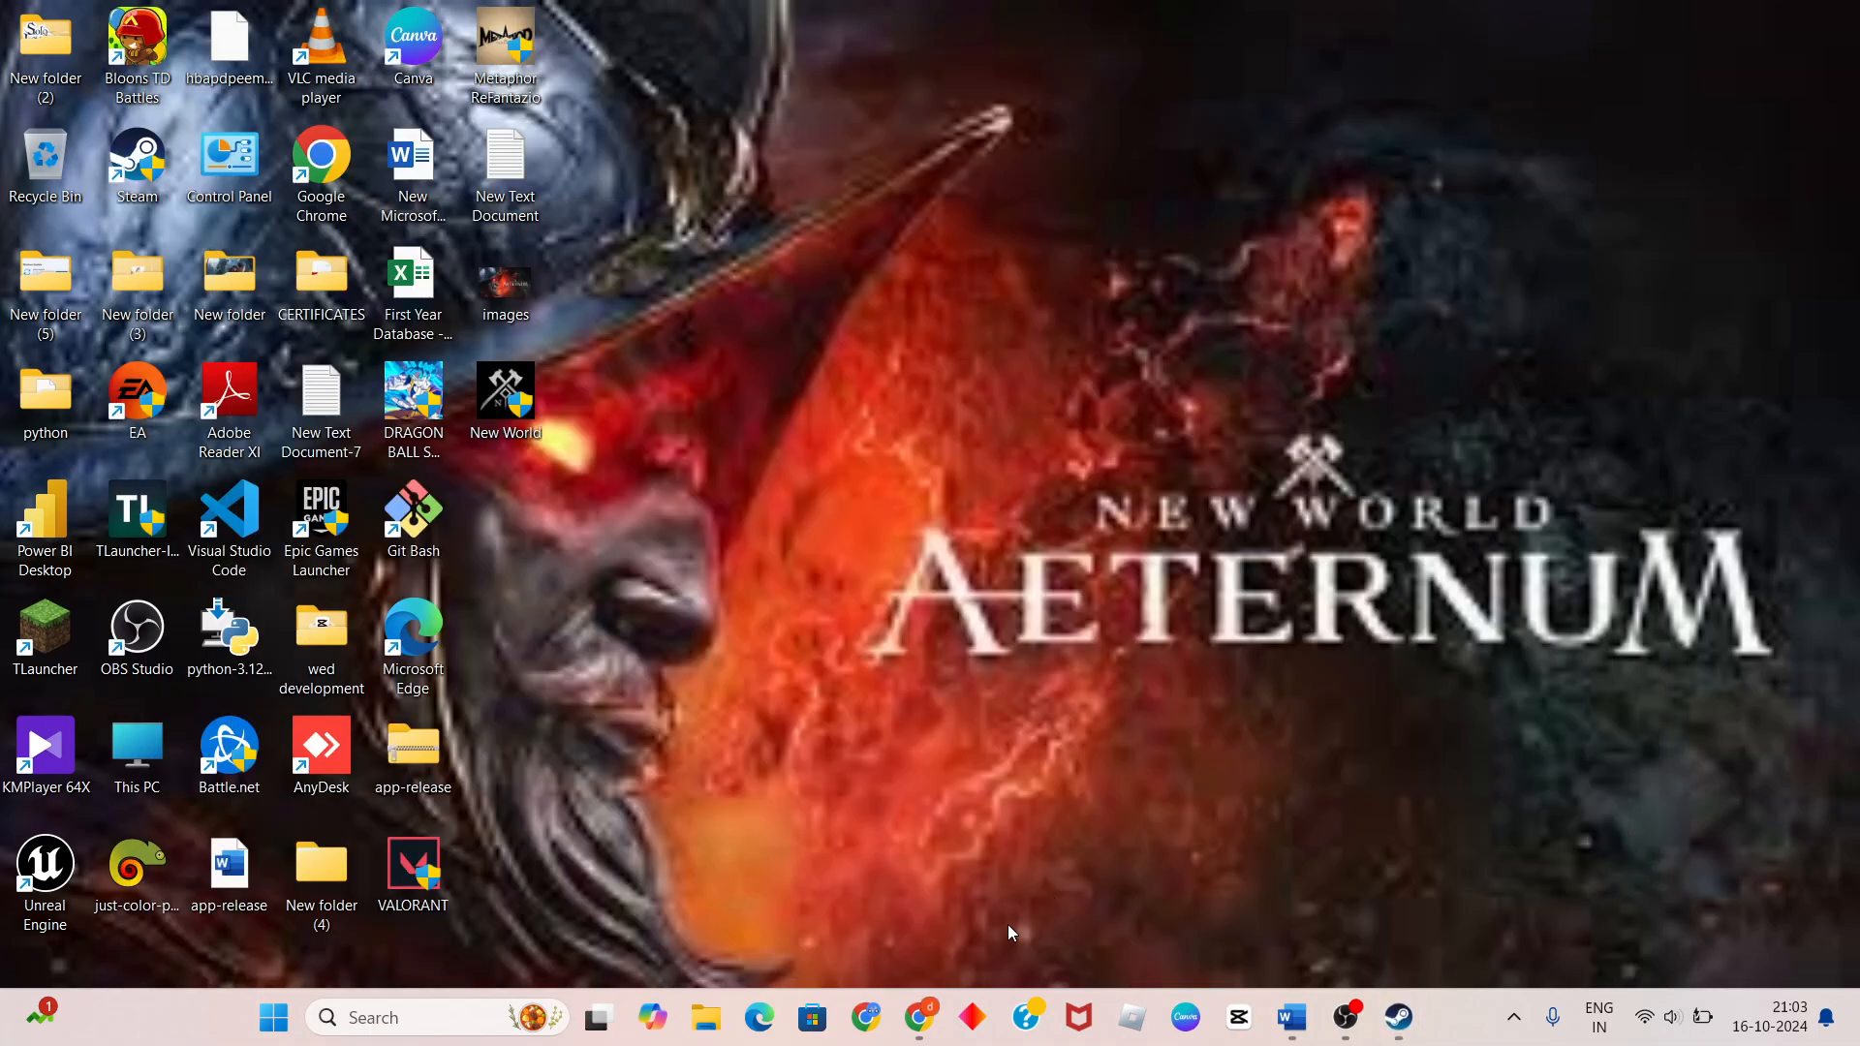
Return to the Word guide and select the step 4 text on disabling background applications
{"action": "left_click", "coordinate": [1290, 1017]}
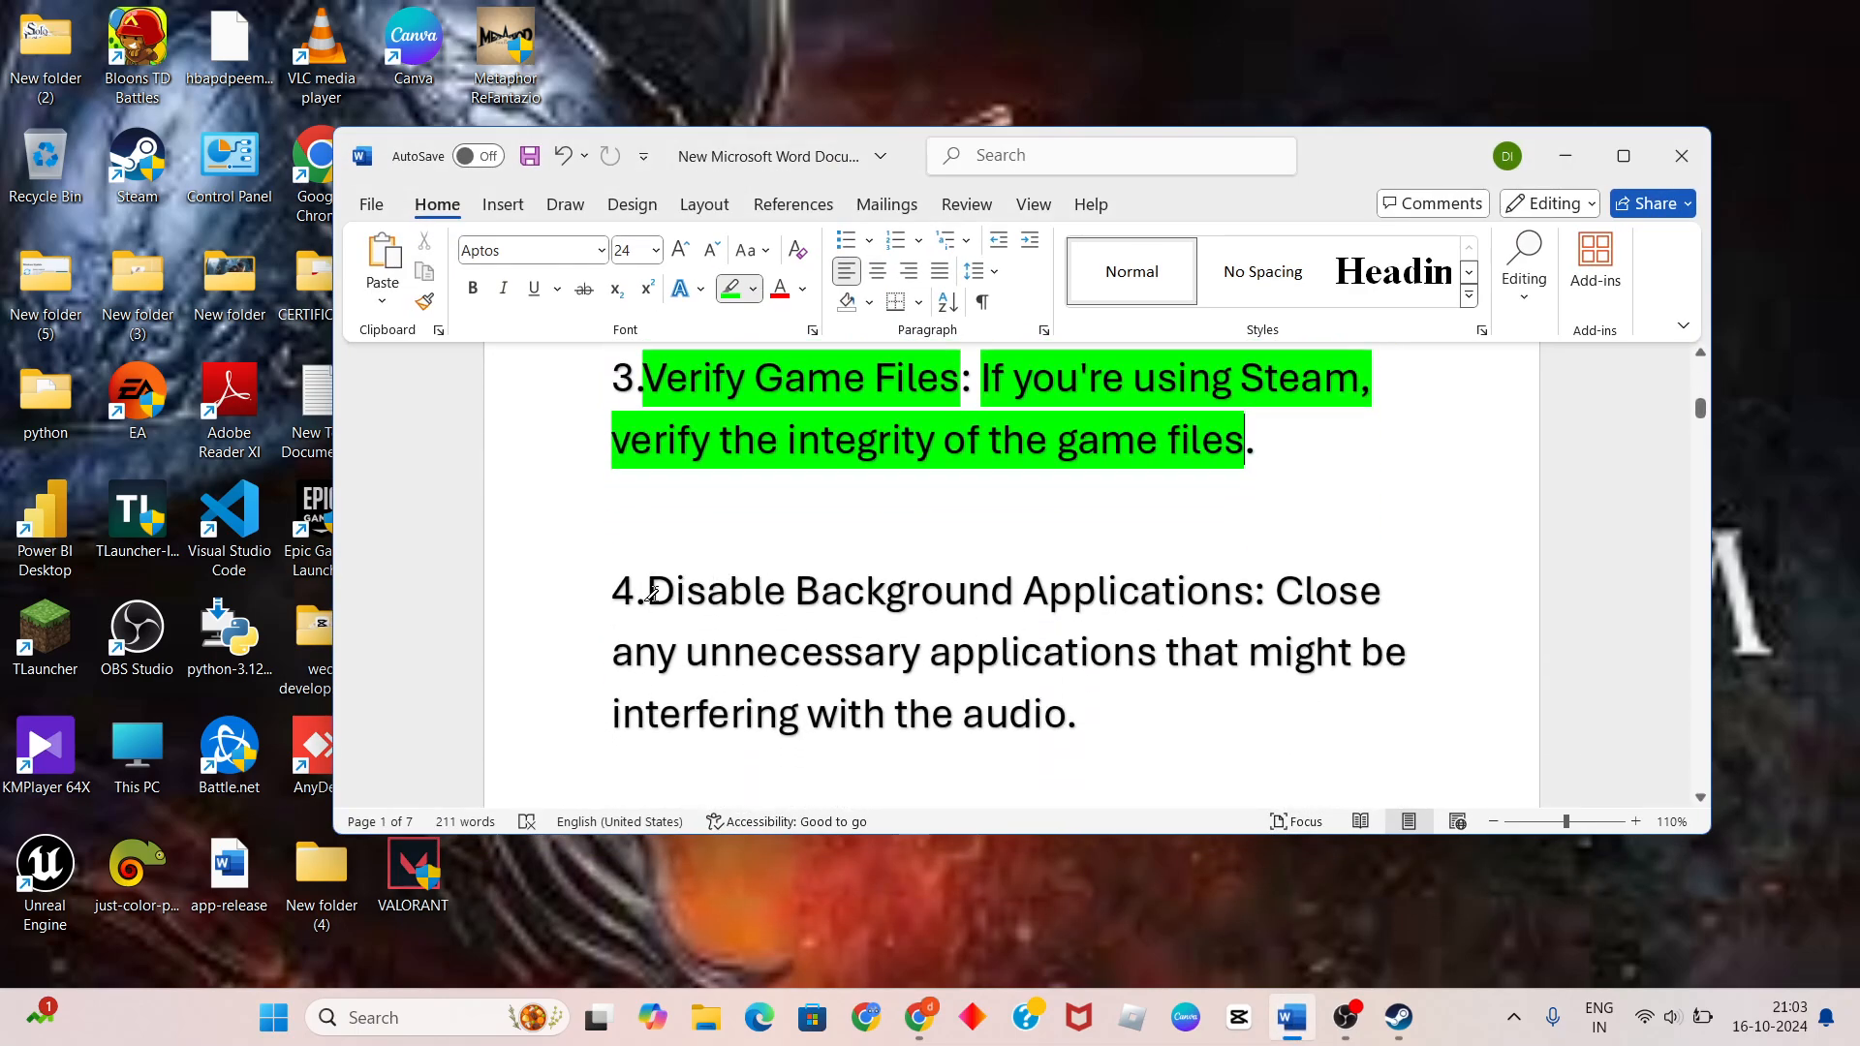
{"action": "left_click_drag", "start_coordinate": [649, 591], "coordinate": [1250, 591]}
{"action": "type", "text": "tas"}
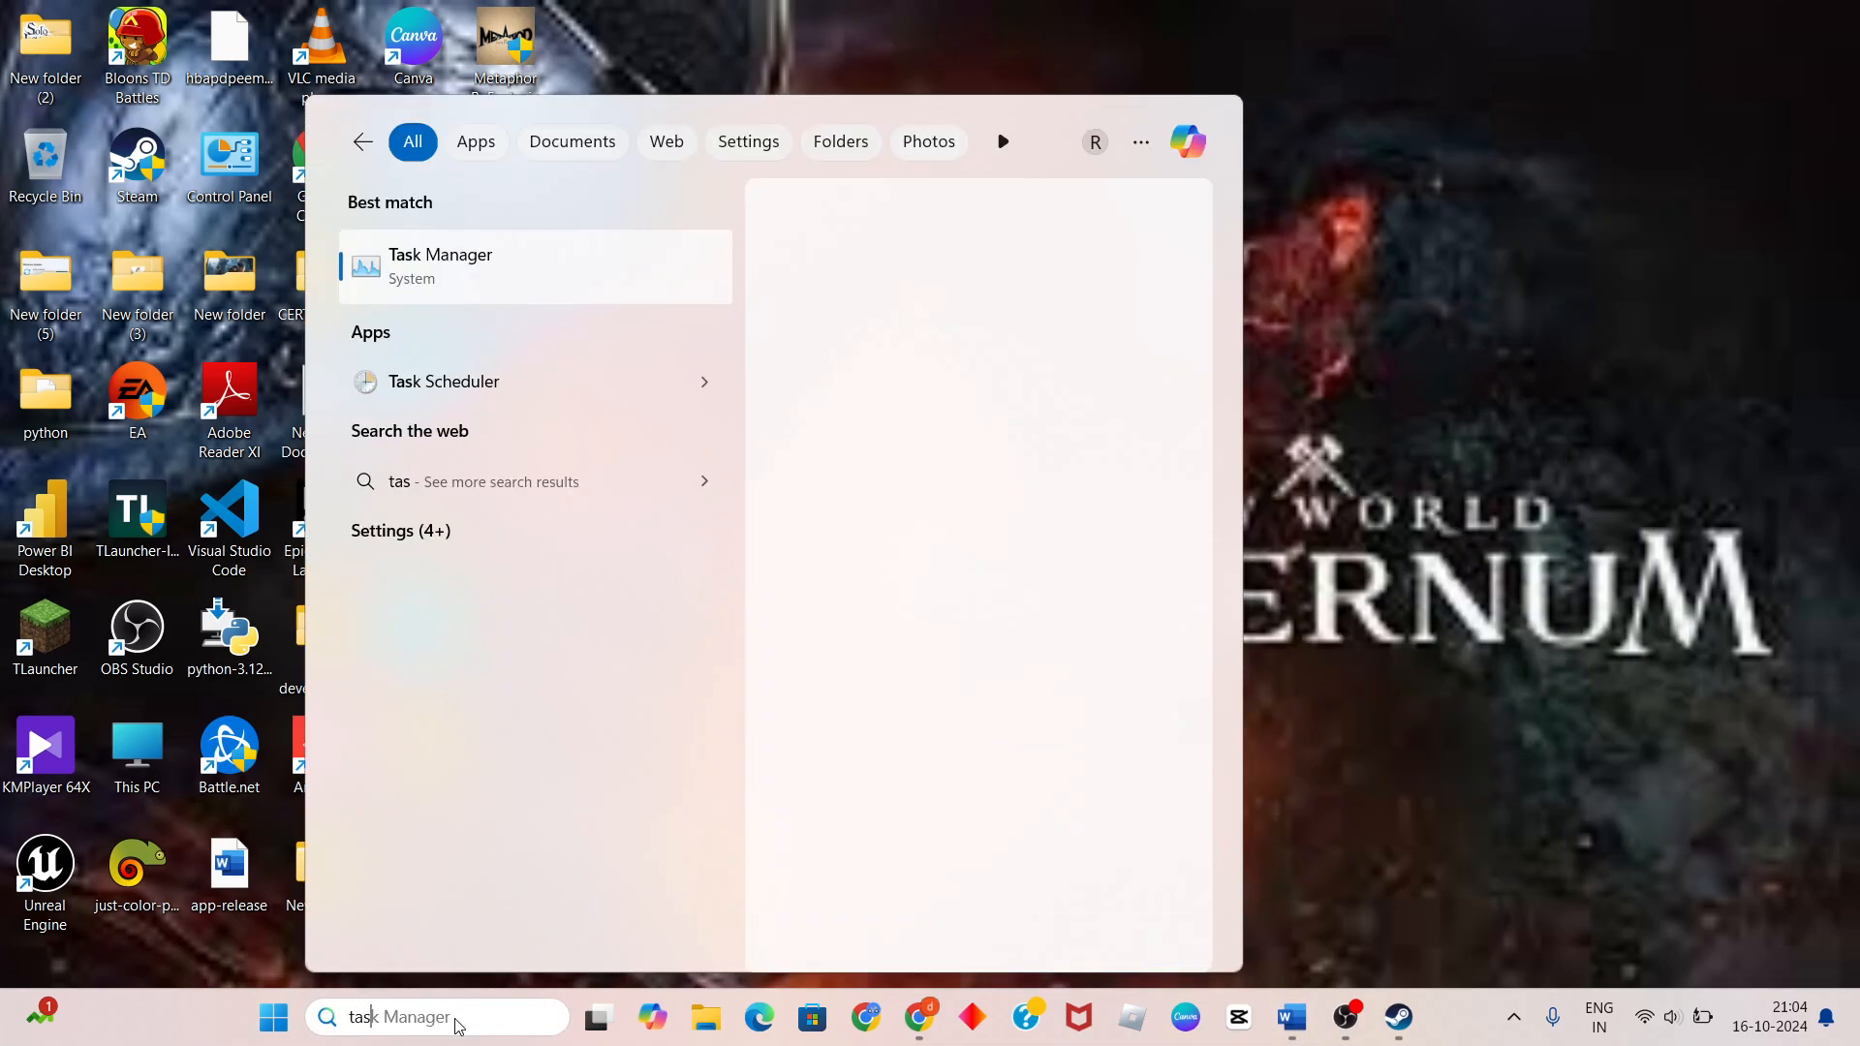
Maximize Task Manager, sort processes by memory usage, then return to the Word guide
{"action": "left_click", "coordinate": [440, 265]}
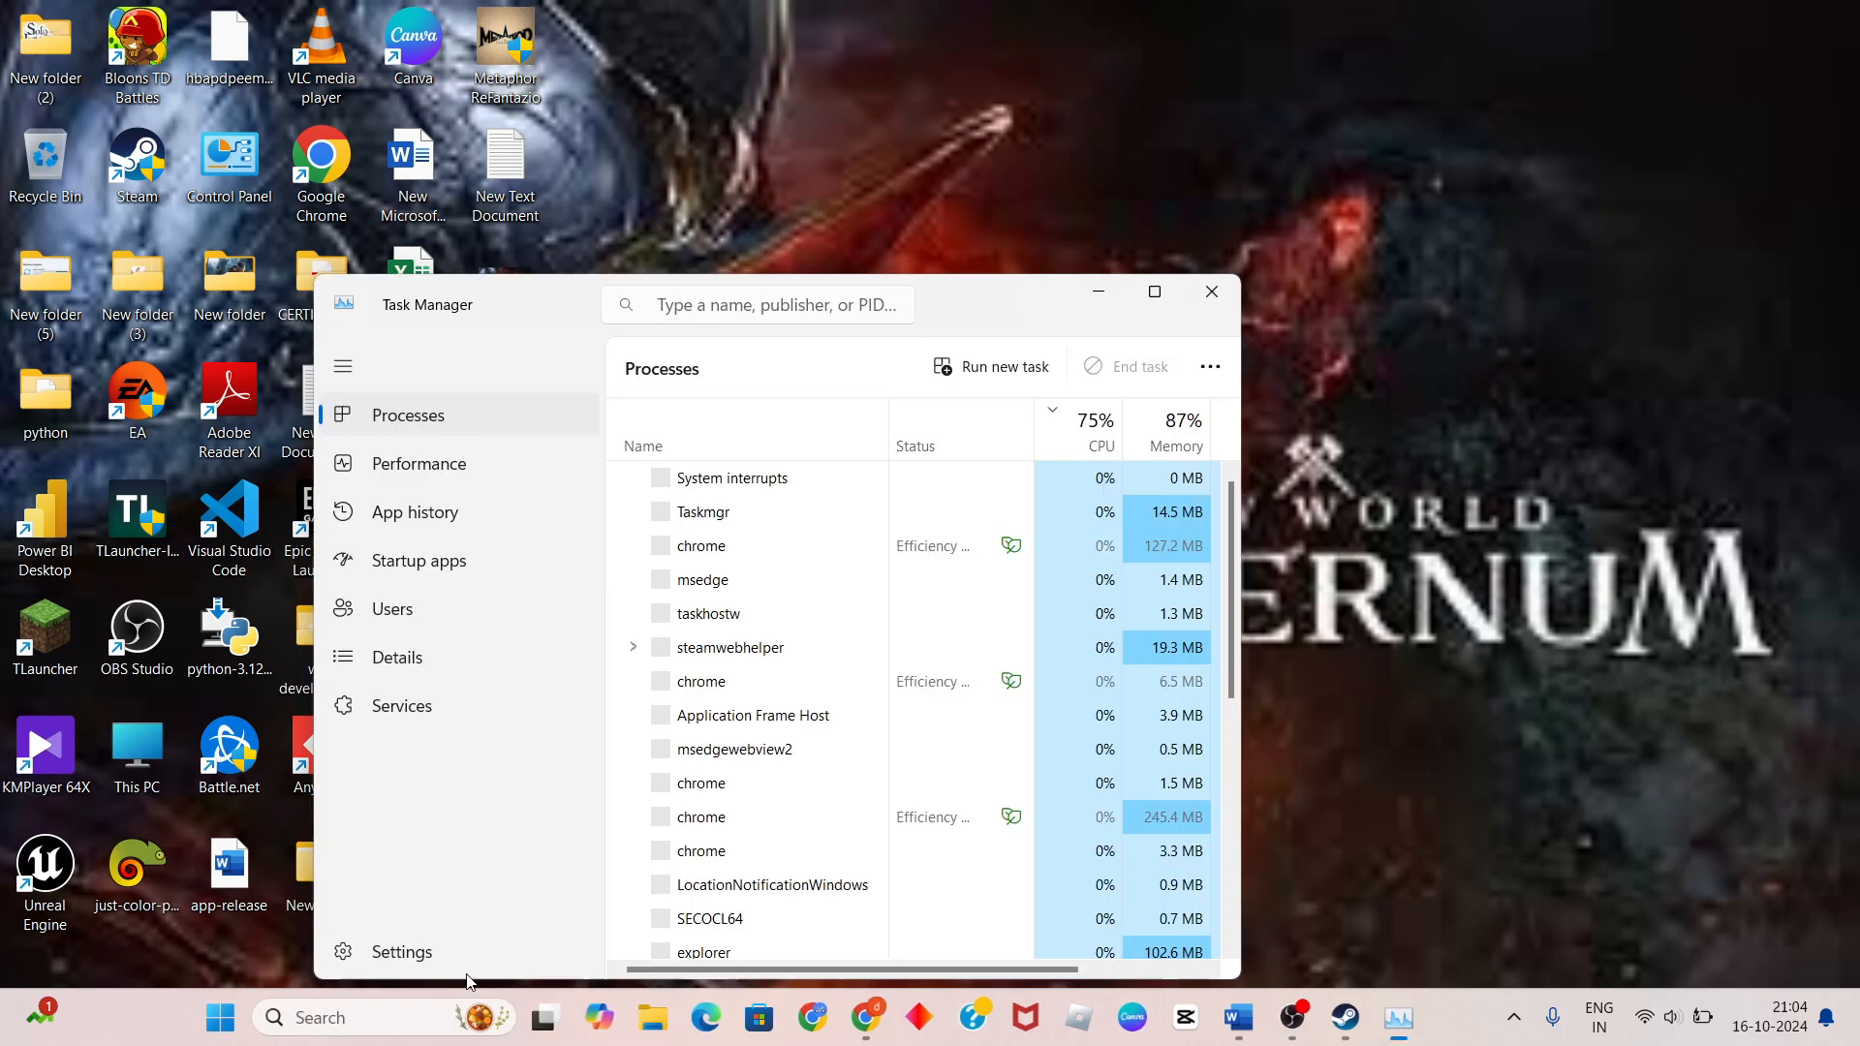
{"action": "left_click", "coordinate": [1151, 291]}
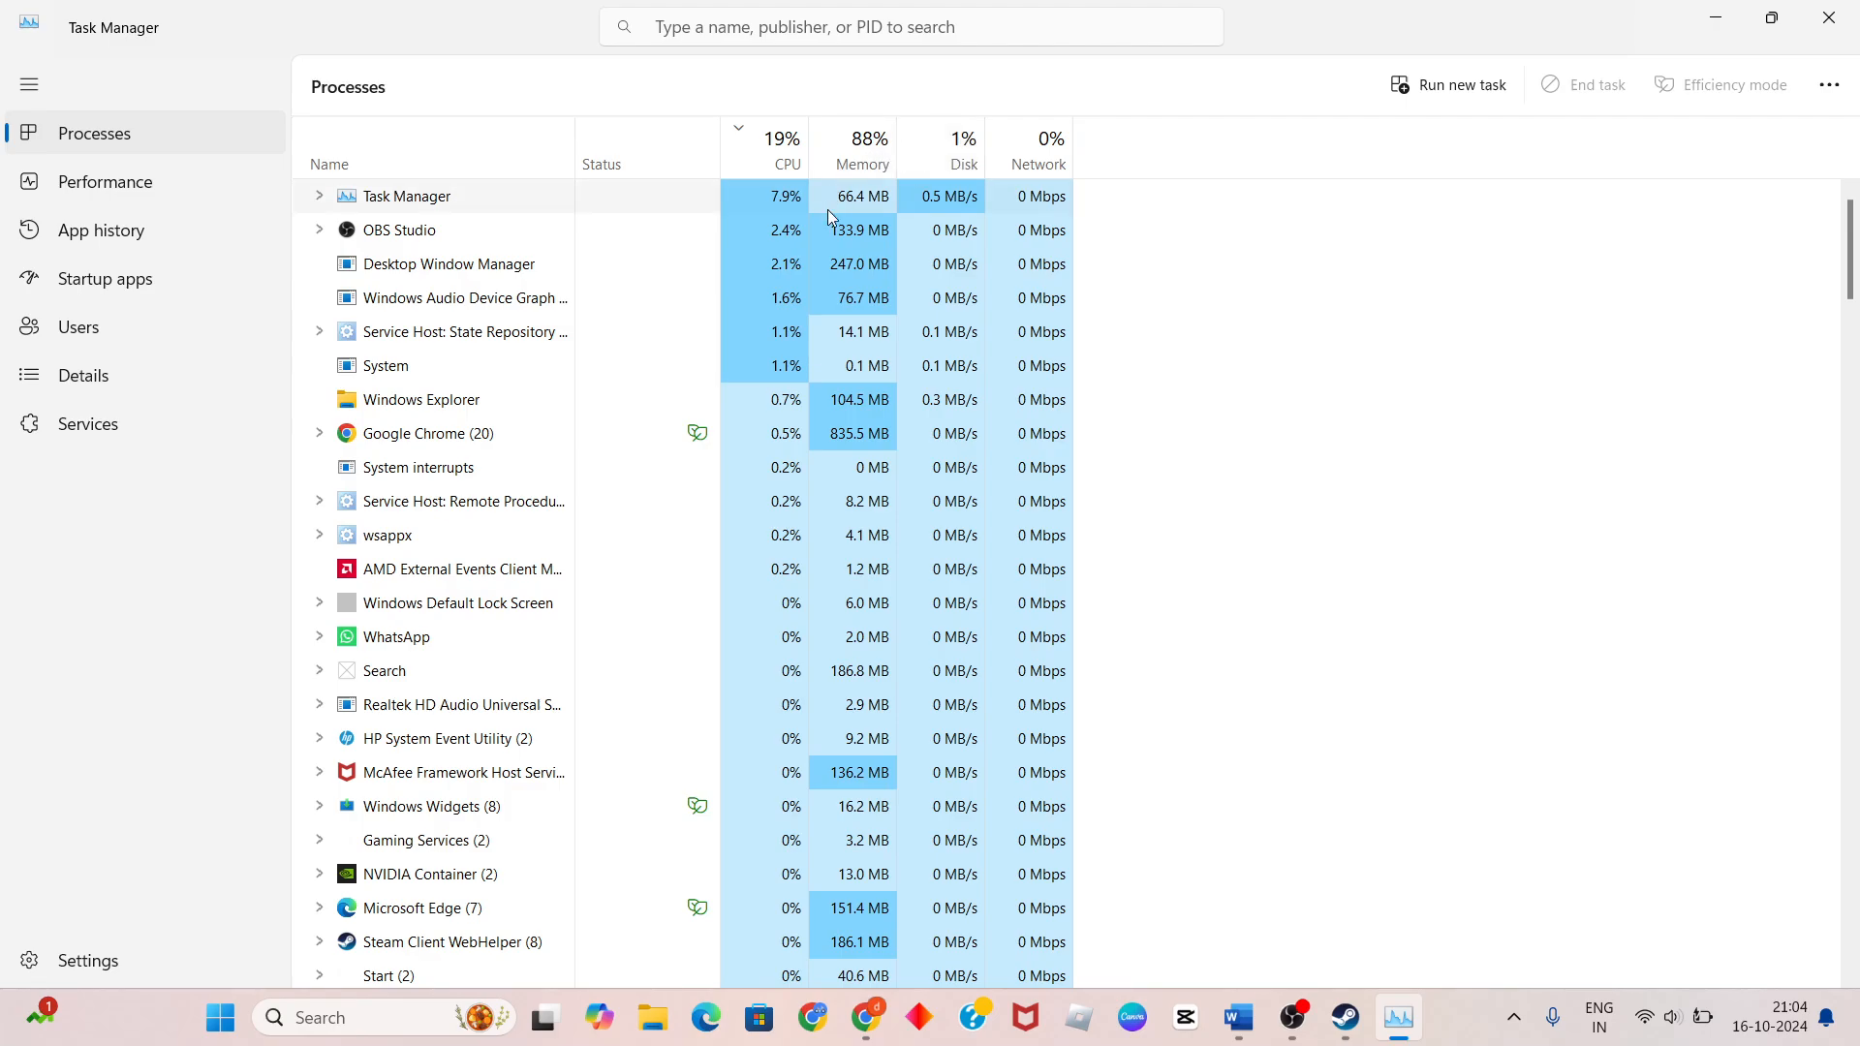
{"action": "left_click", "coordinate": [860, 150]}
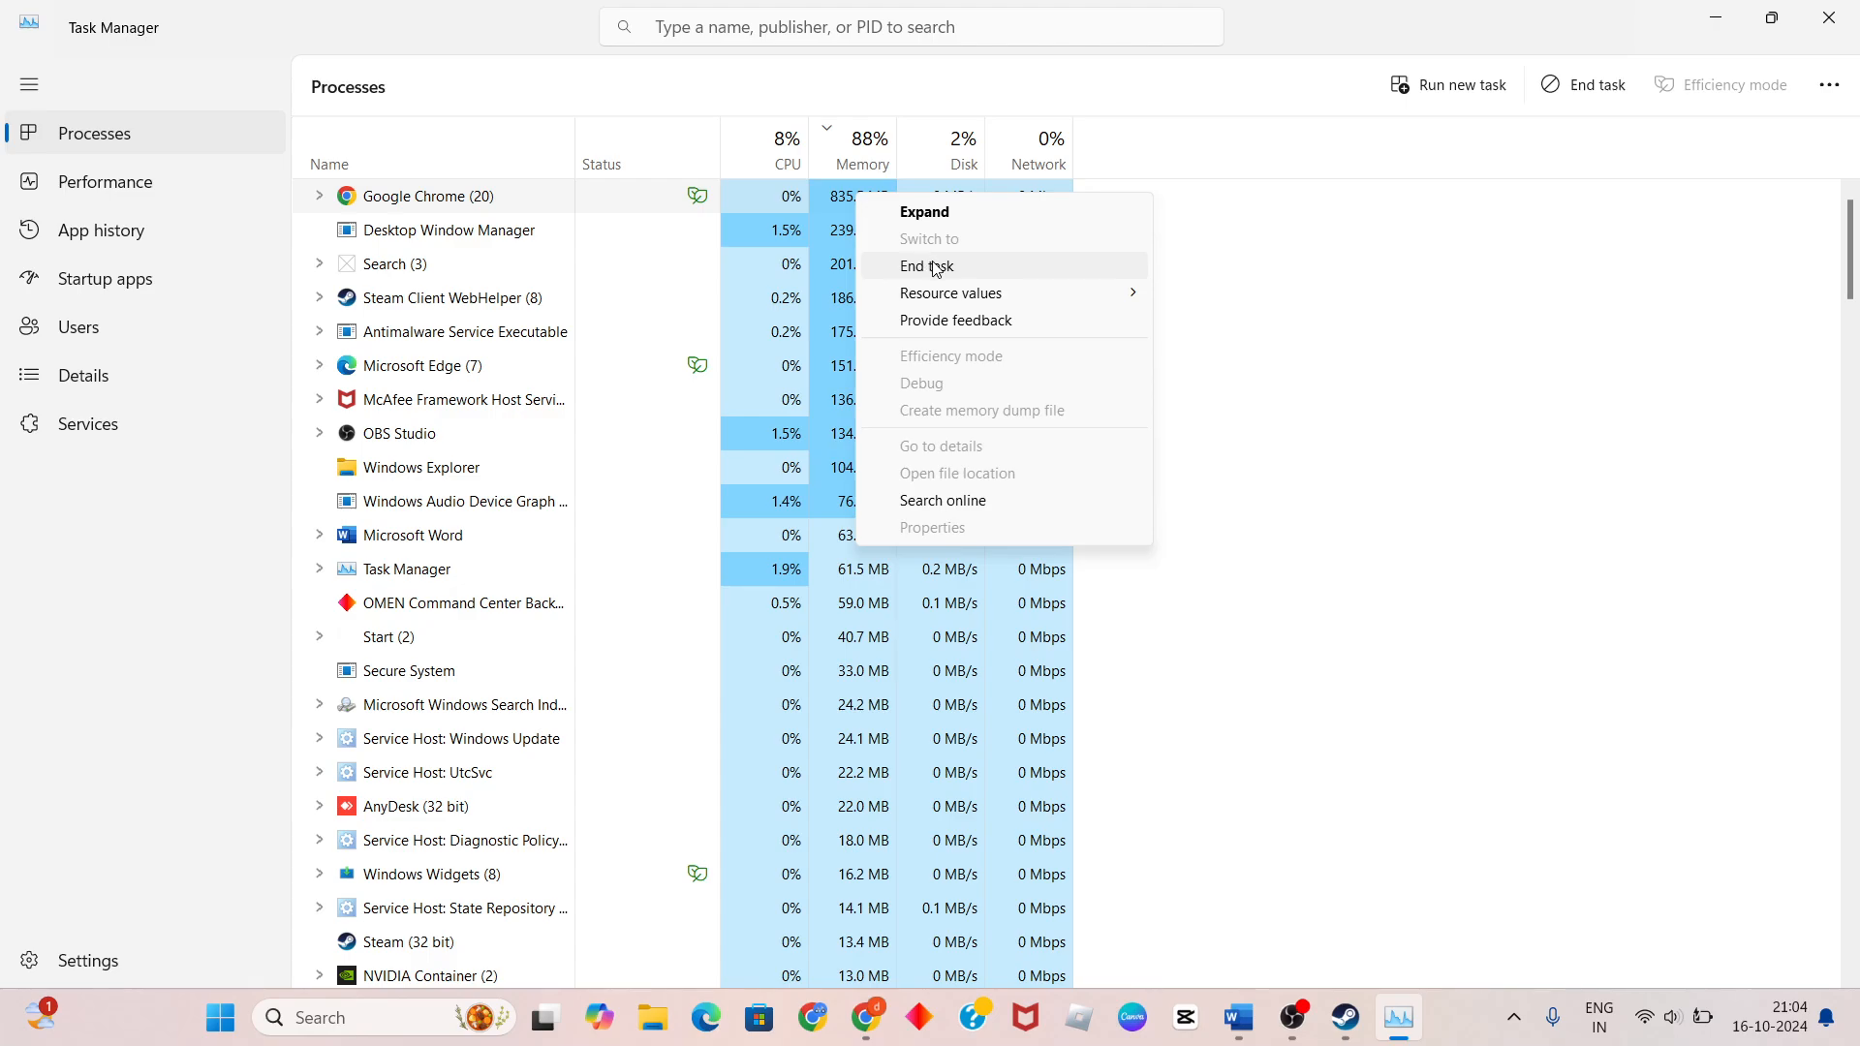
{"action": "mouse_move", "coordinate": [1228, 451]}
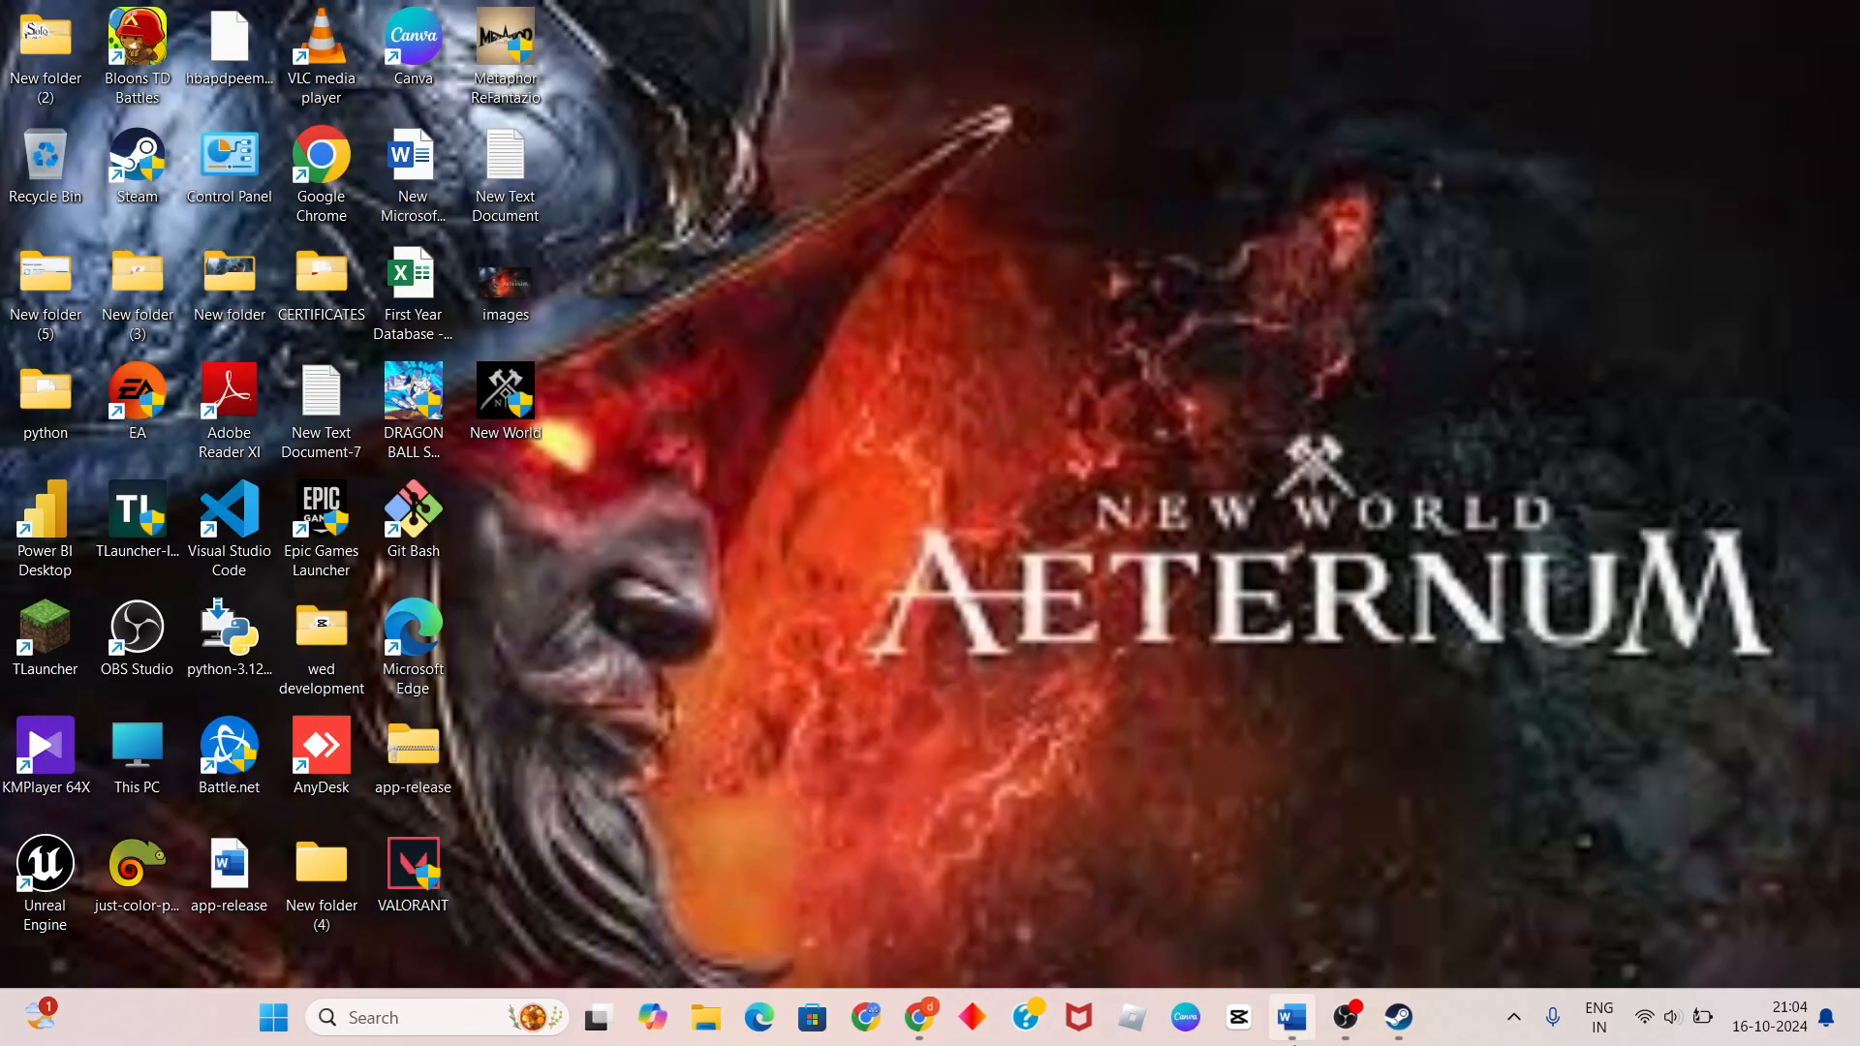
{"action": "left_click", "coordinate": [1291, 1017]}
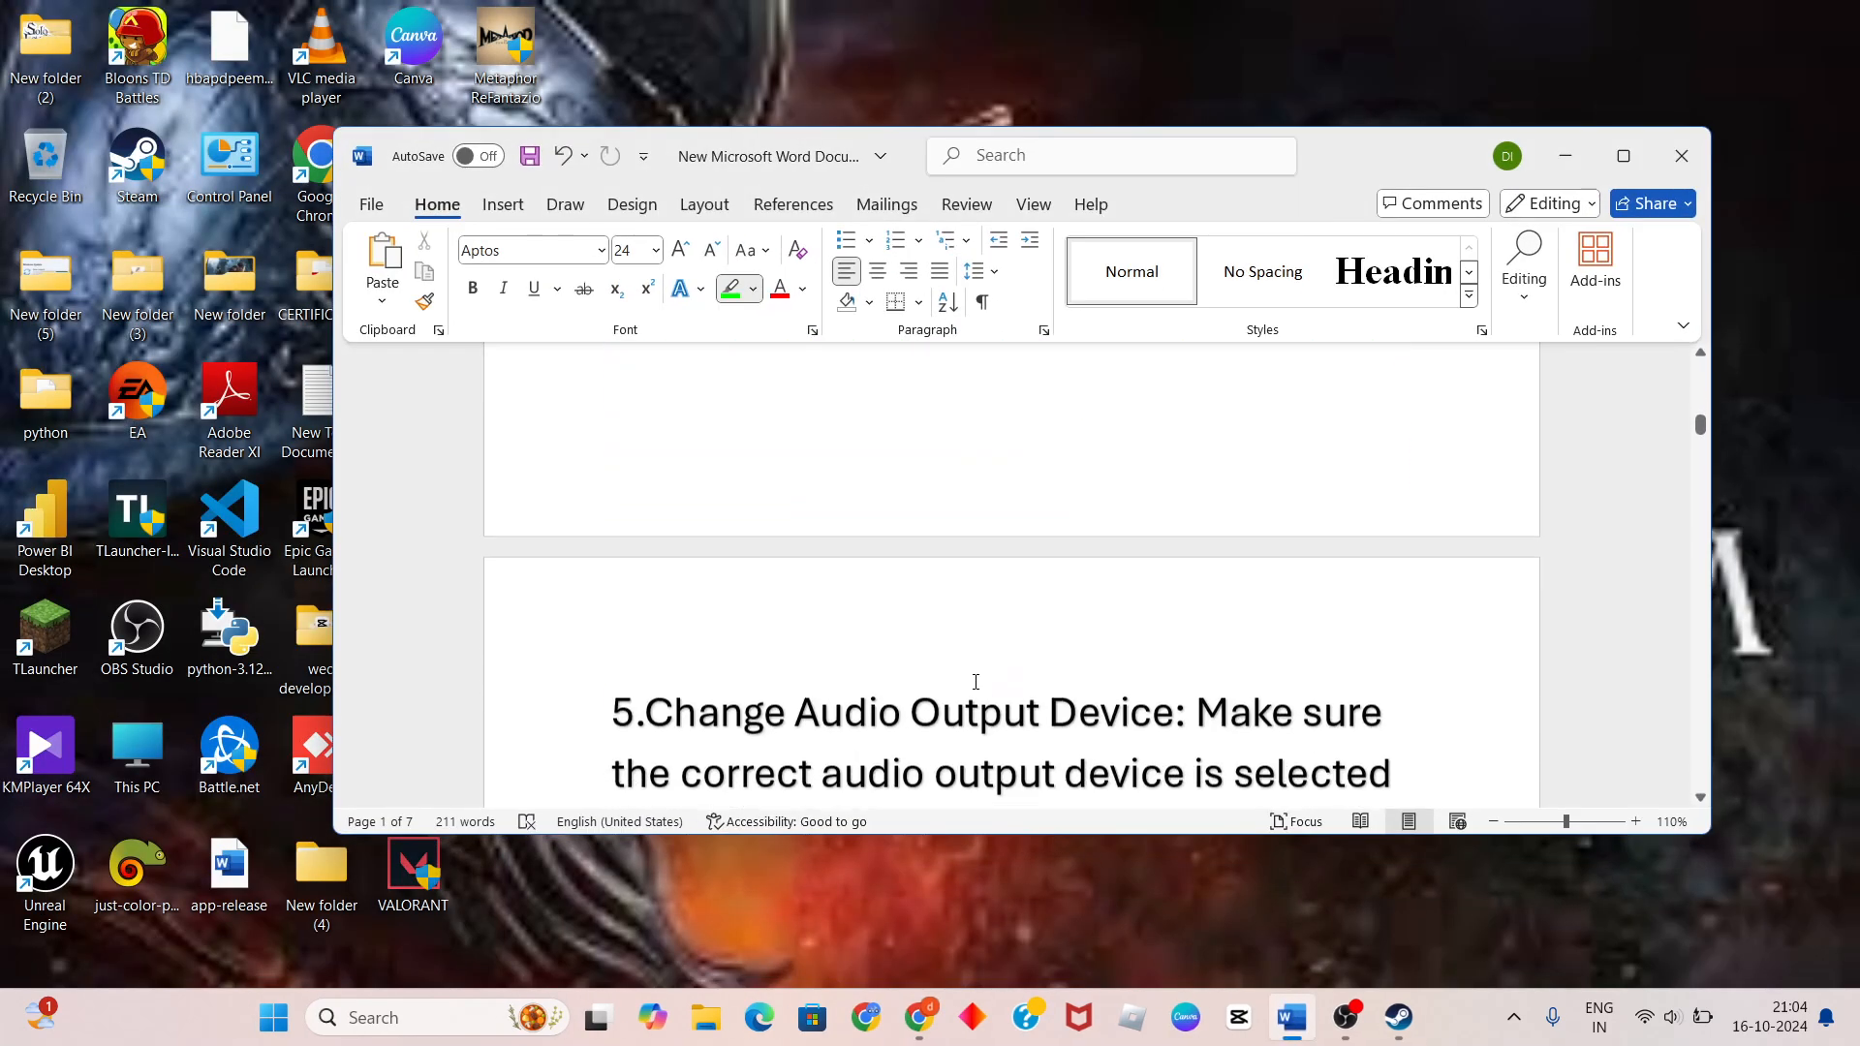